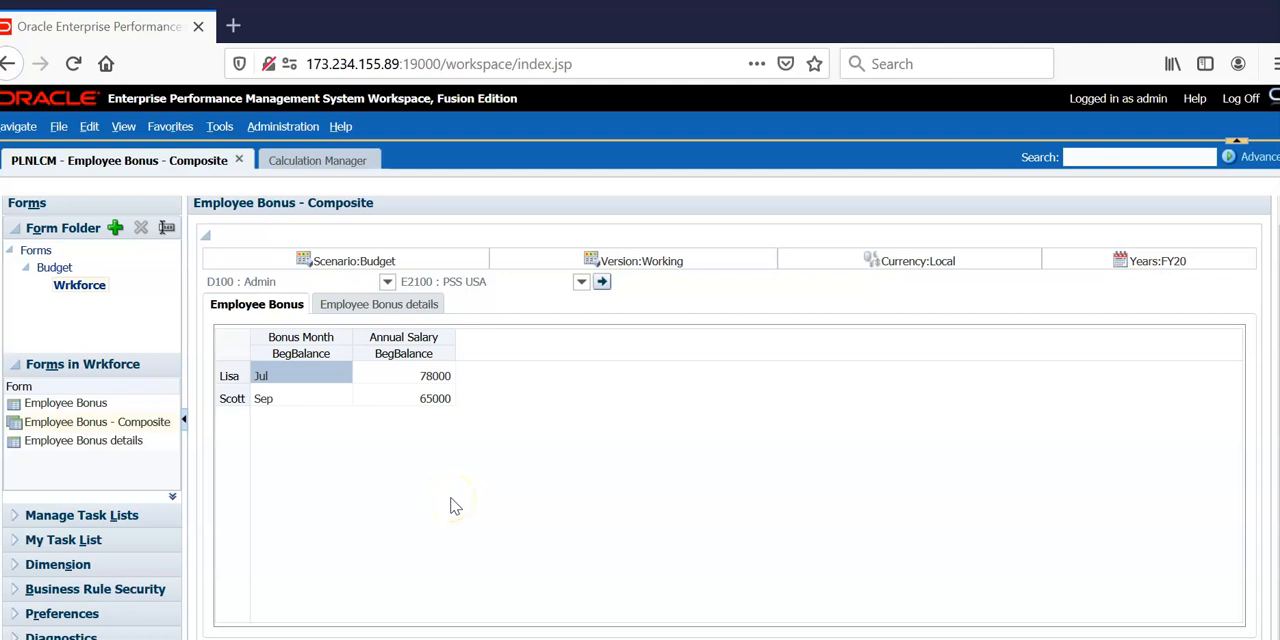
mouse_move(452, 505)
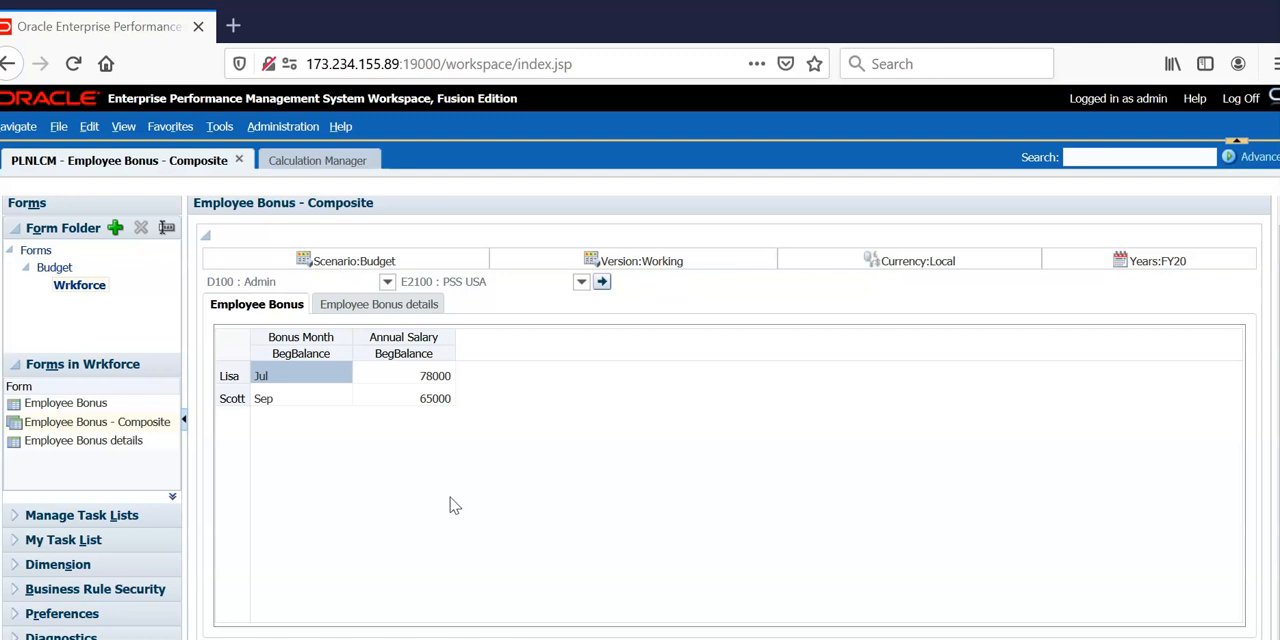
mouse_move(458, 515)
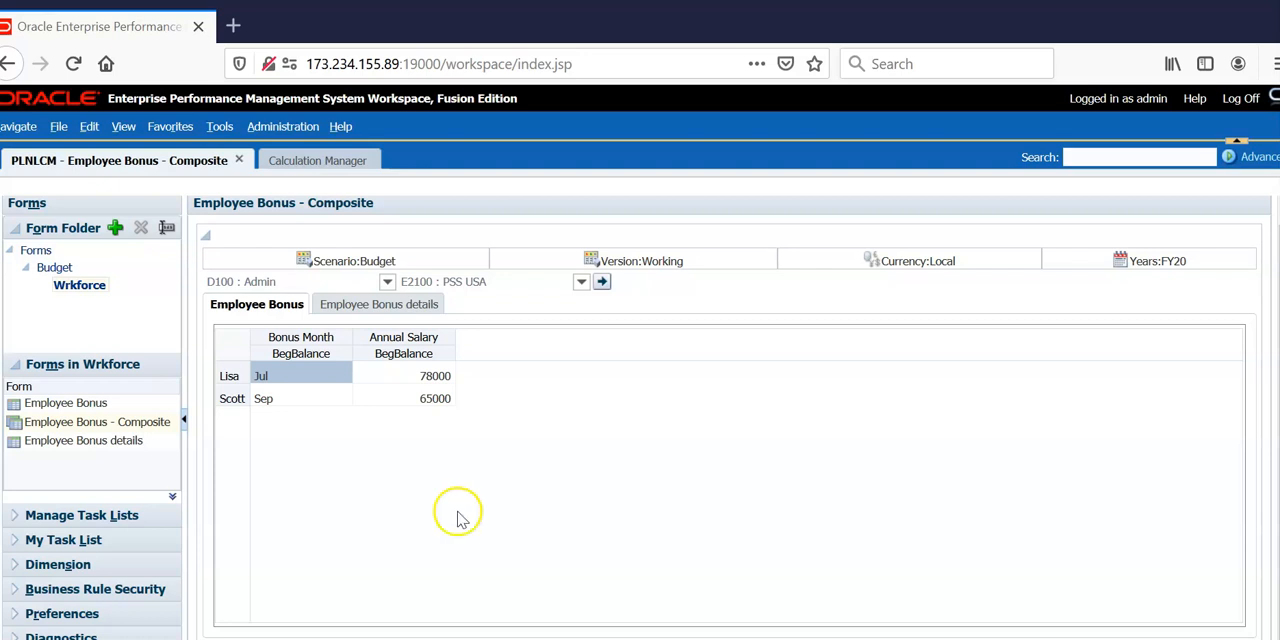
mouse_move(330, 458)
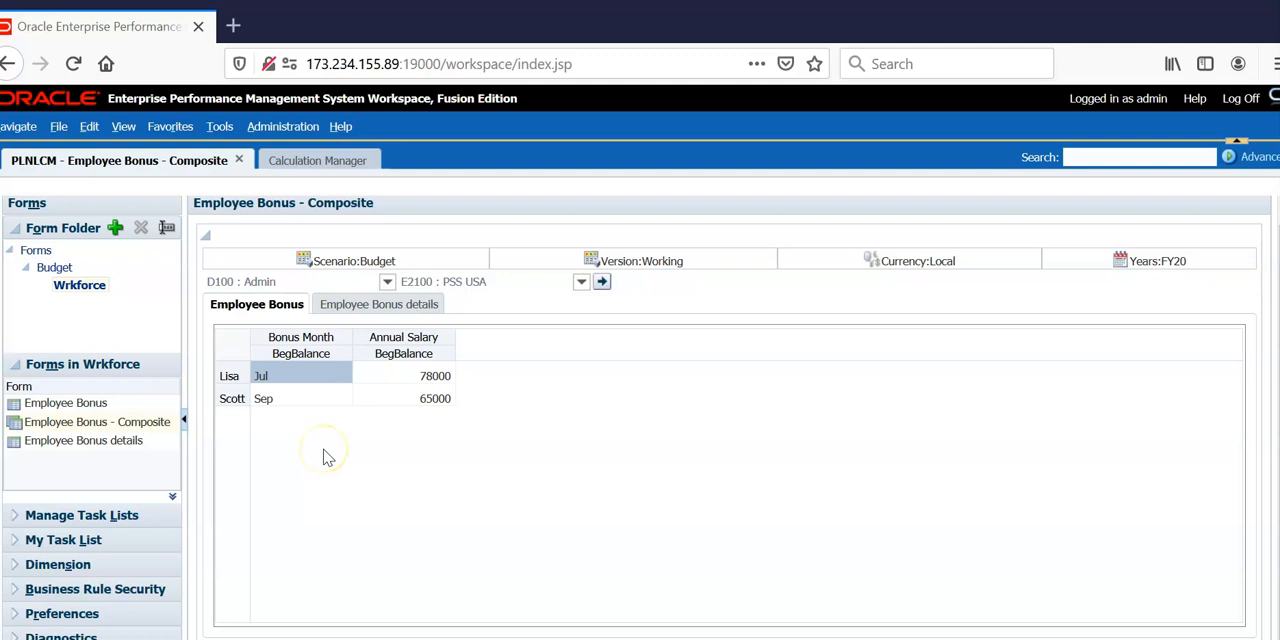
mouse_move(308, 450)
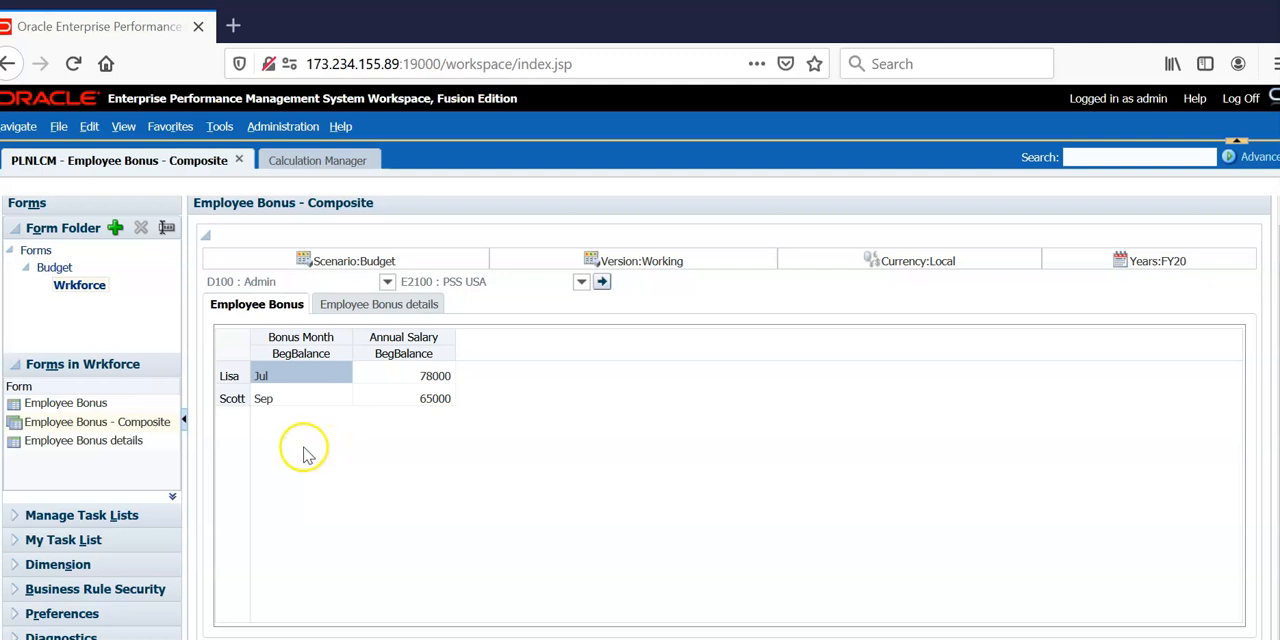
mouse_move(322, 488)
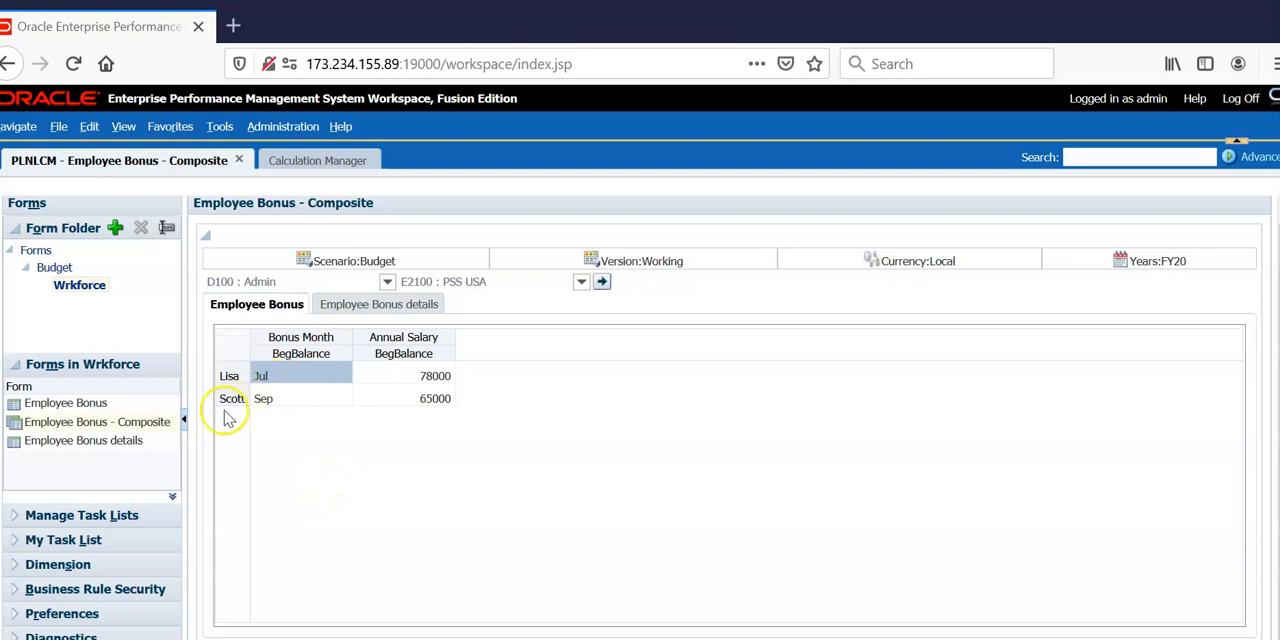
mouse_move(348, 518)
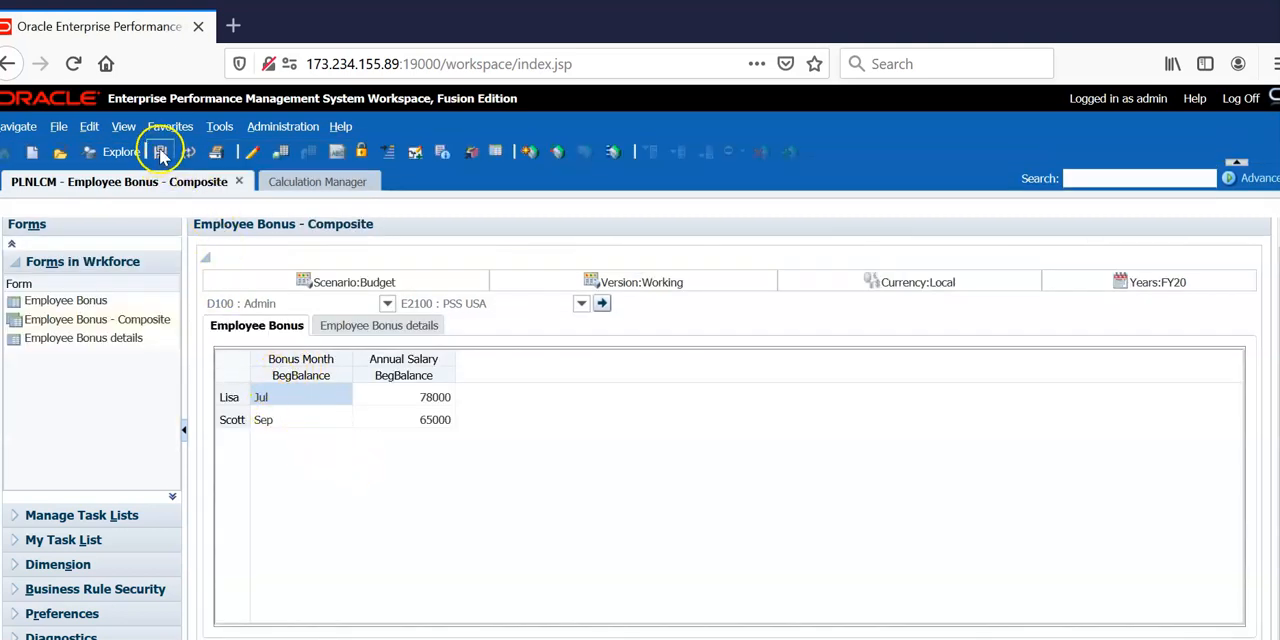
Show the Employee Bonus details tab: Lisa 7800 in Jul, Scott 6500 in Sep.
click(160, 151)
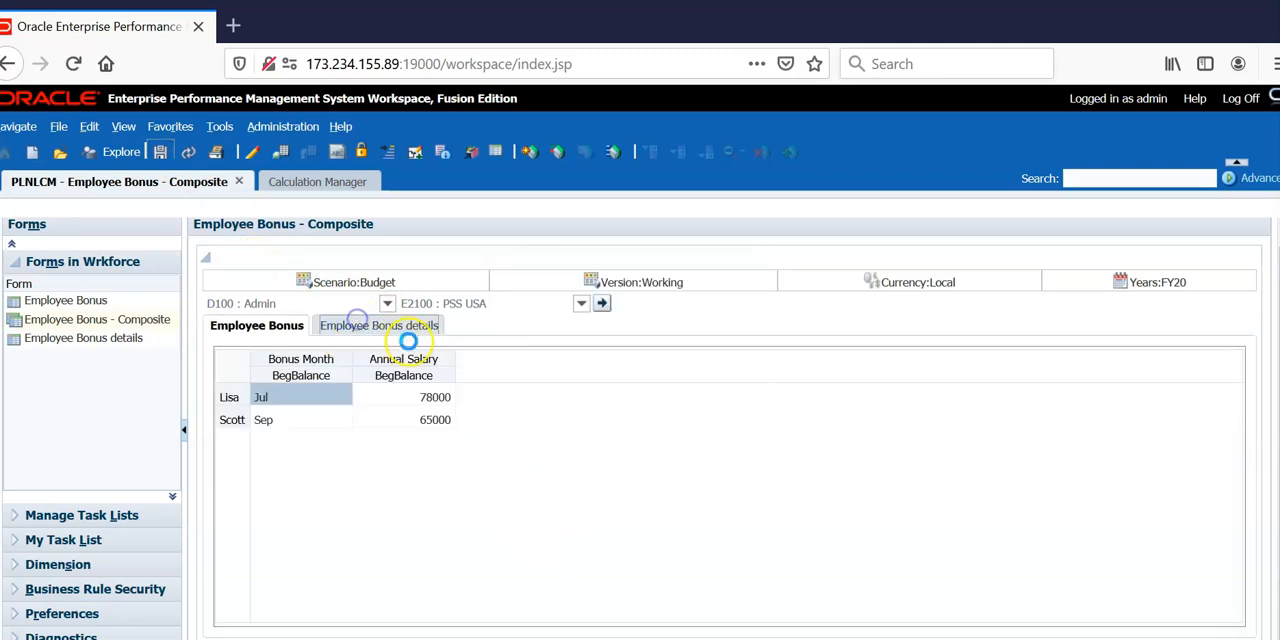
click(377, 325)
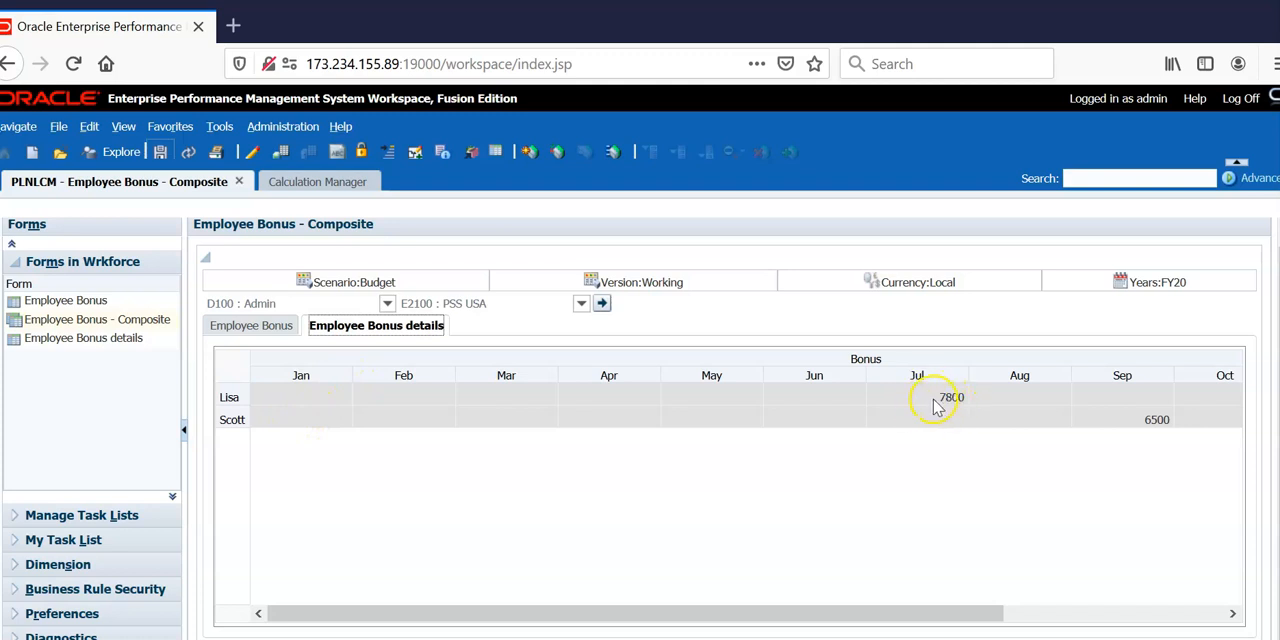
mouse_move(1062, 447)
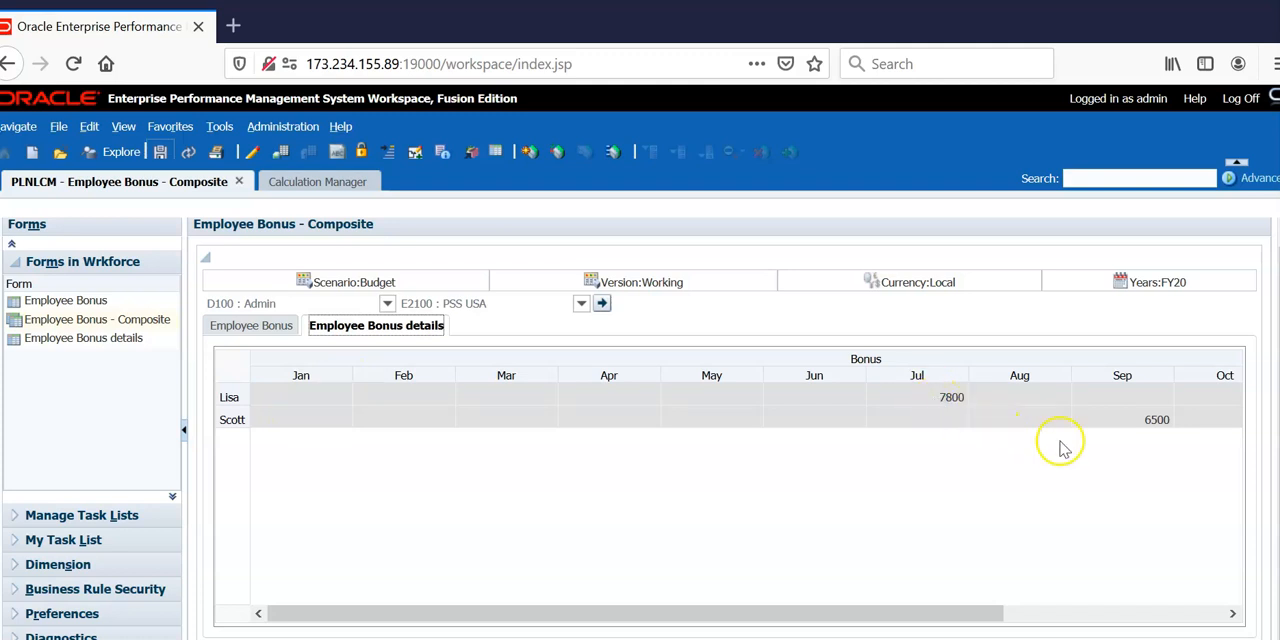
mouse_move(1123, 430)
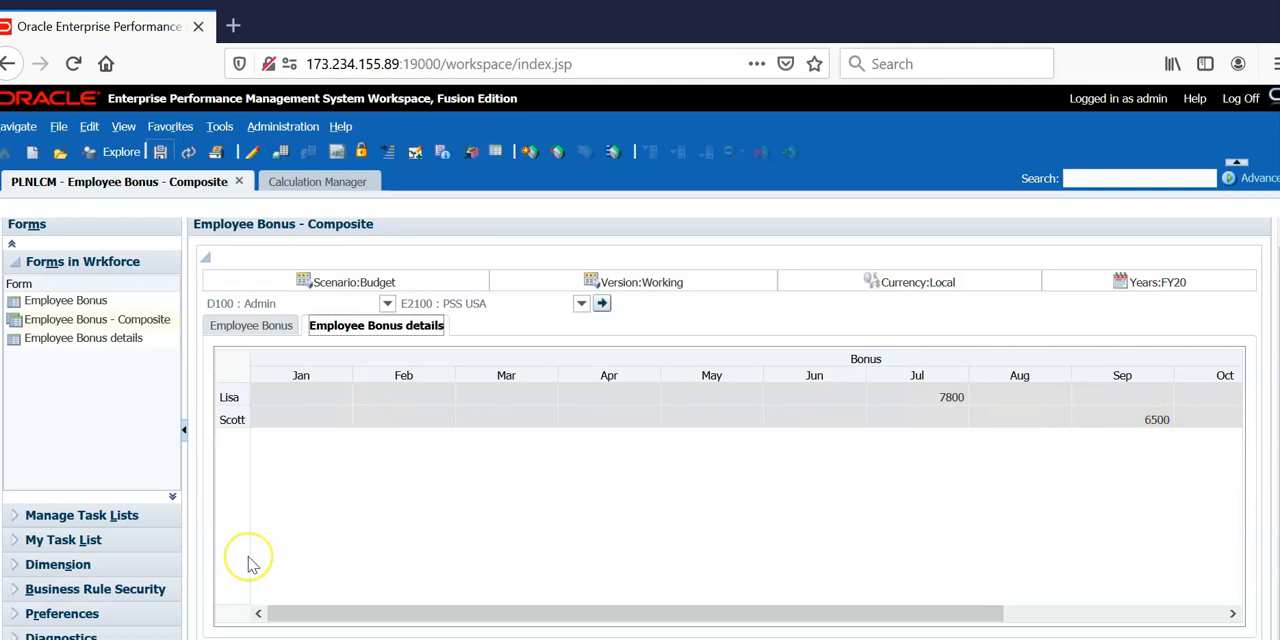
mouse_move(228, 508)
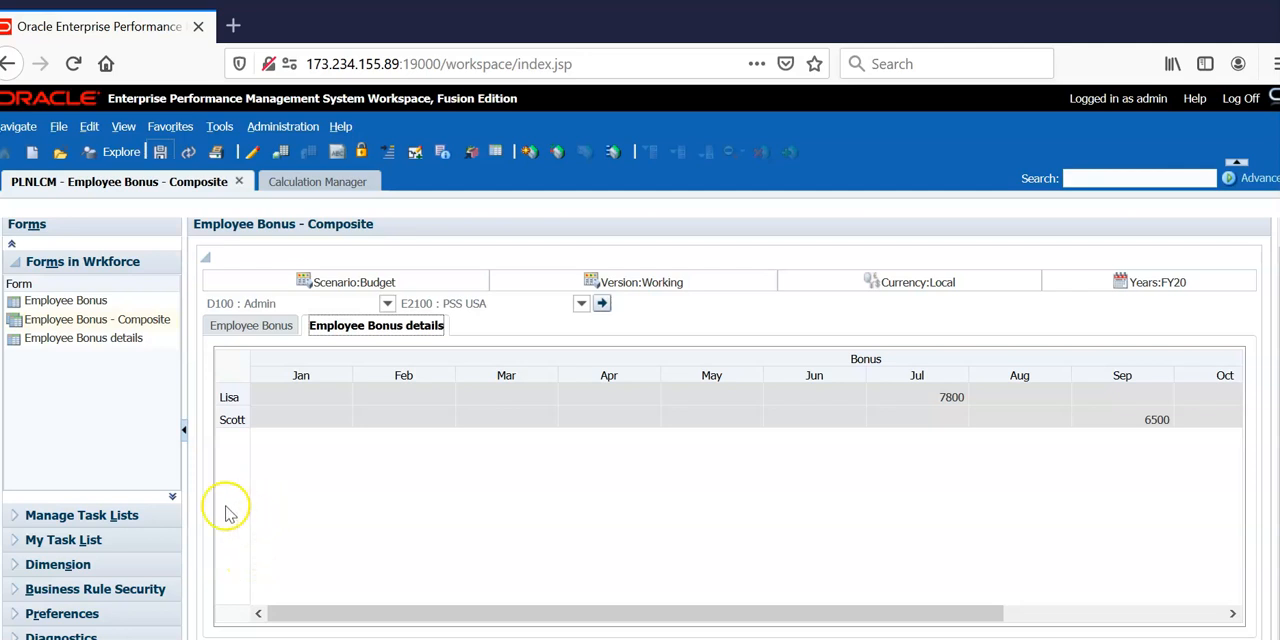
Return to the Employee Bonus sheet and show Lisa's Bonus Month choices, with Jul selected.
click(250, 325)
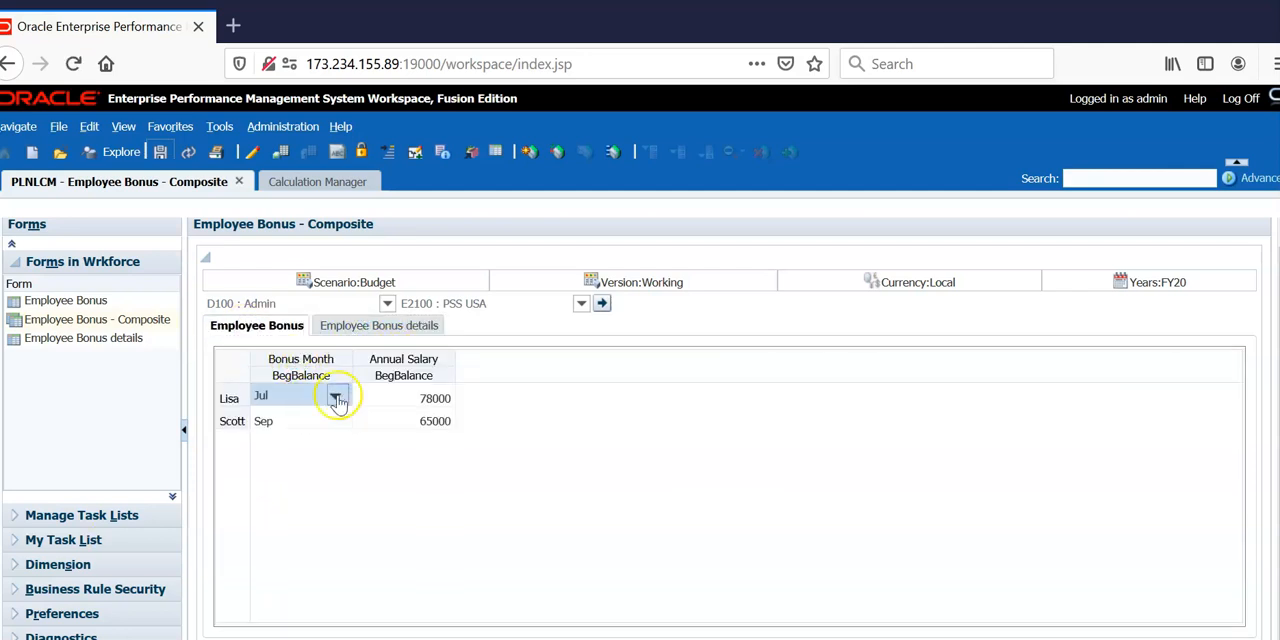
click(336, 397)
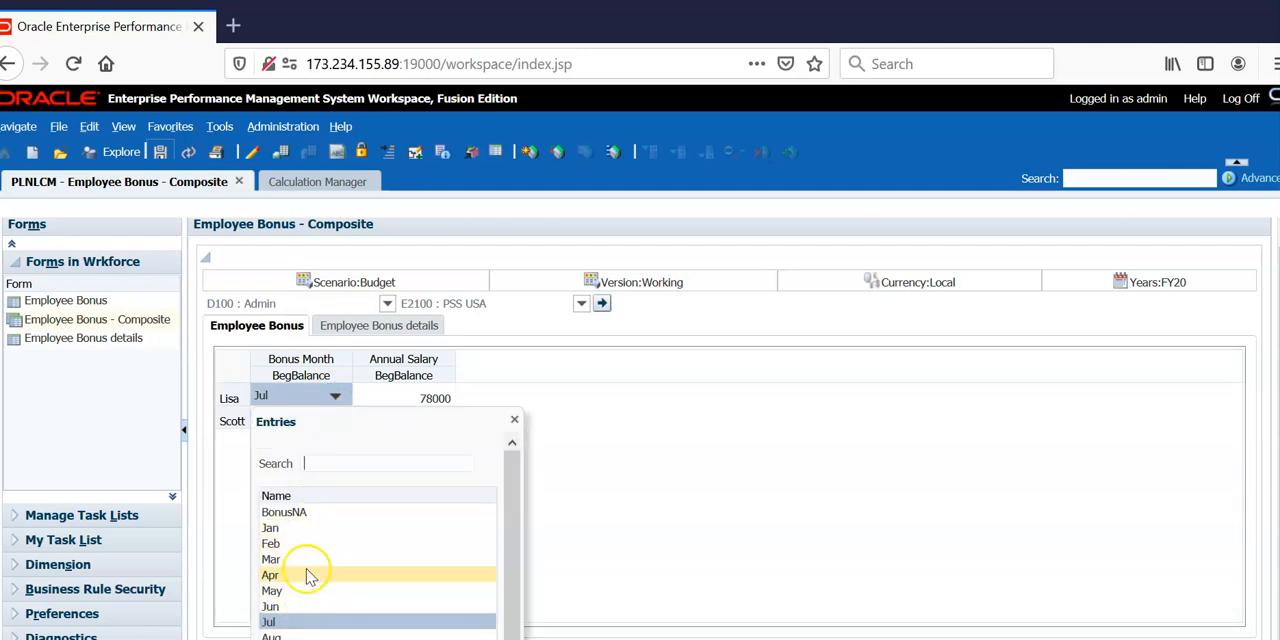
mouse_move(300, 590)
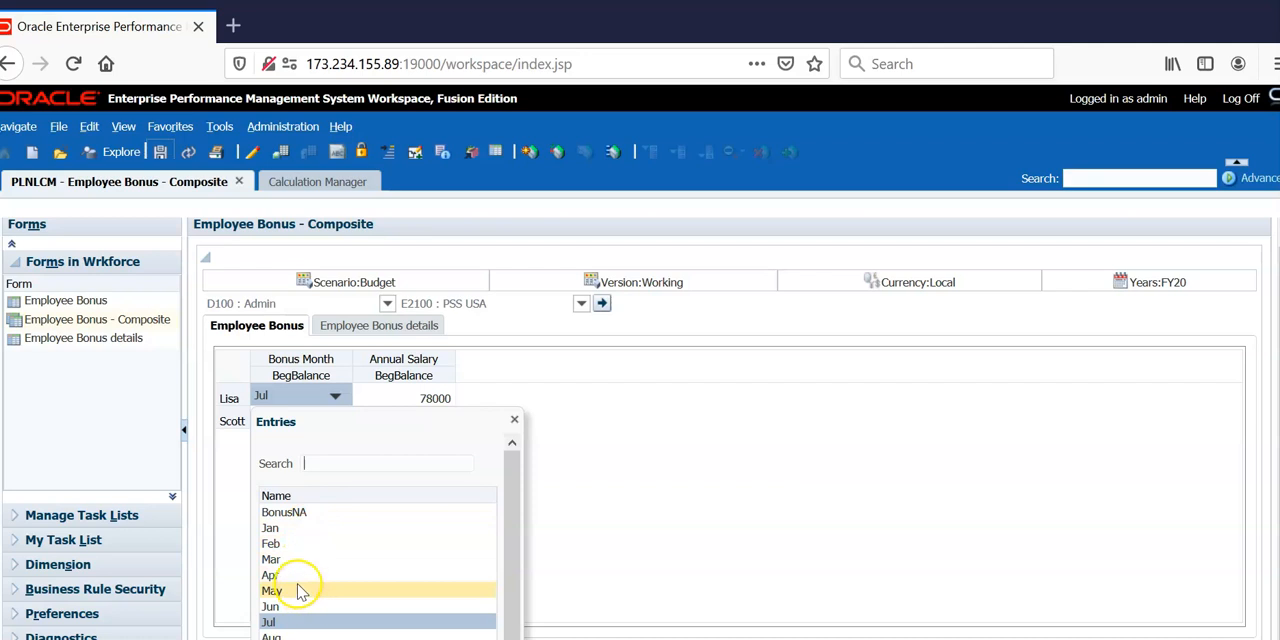
mouse_move(723, 531)
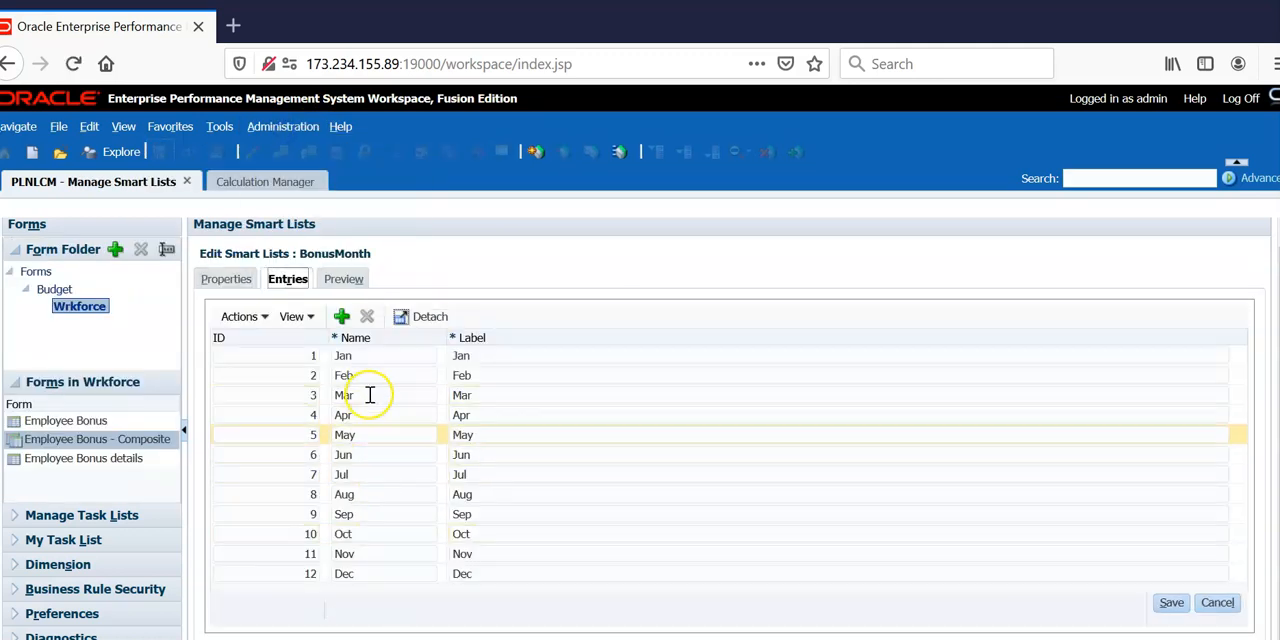
In Manage Dimensions, open Bonus Month under Workforce Drivers to view its SmartList data type.
click(283, 126)
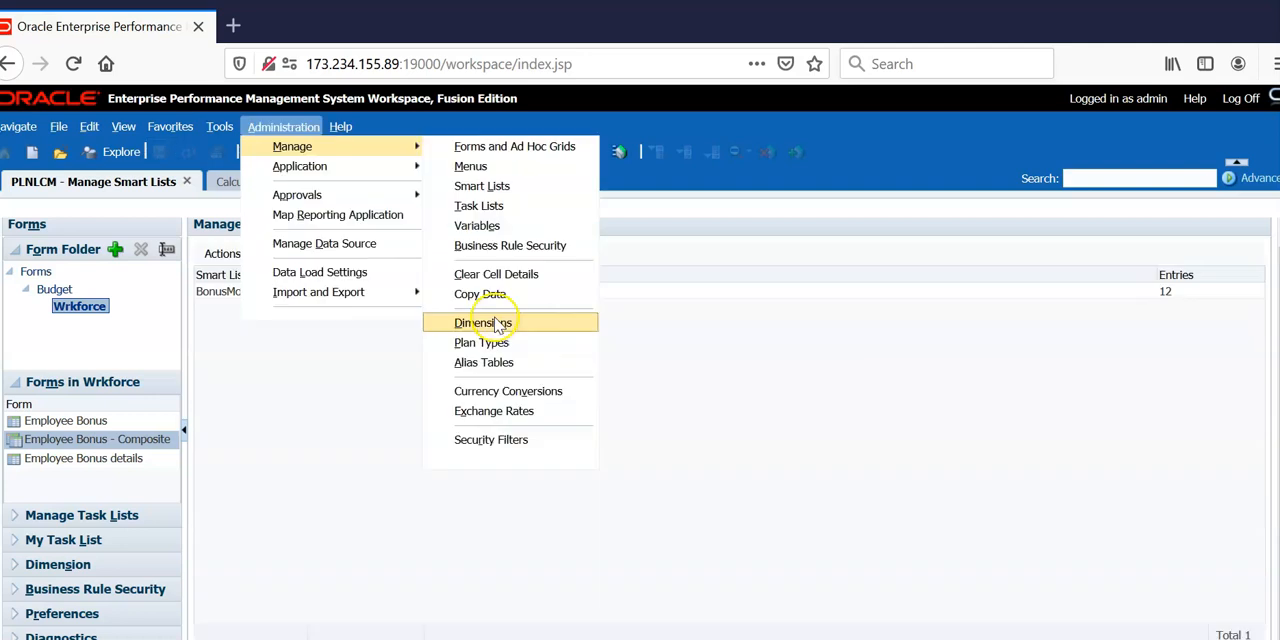
click(483, 322)
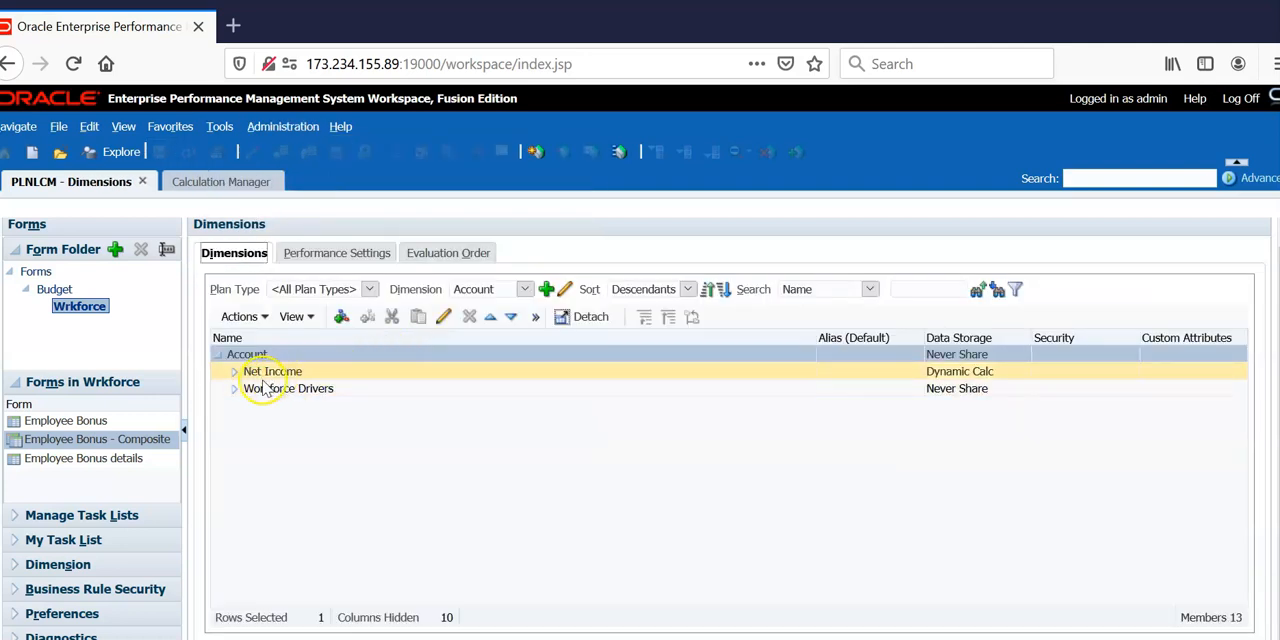
click(234, 388)
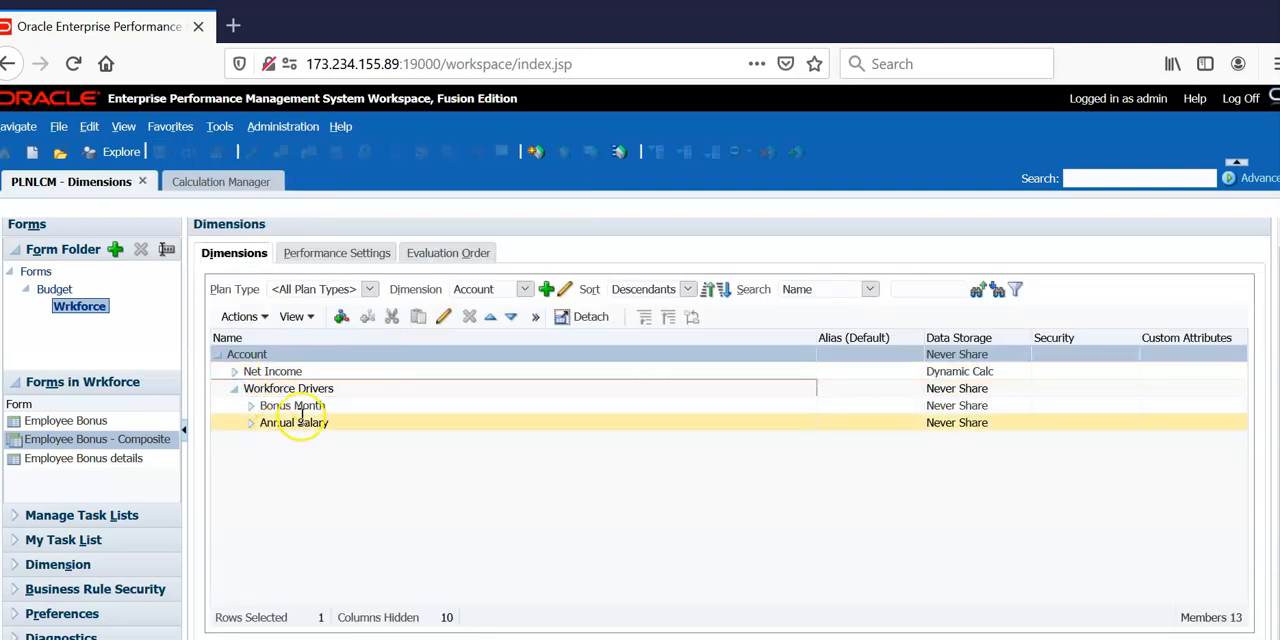
double_click(292, 405)
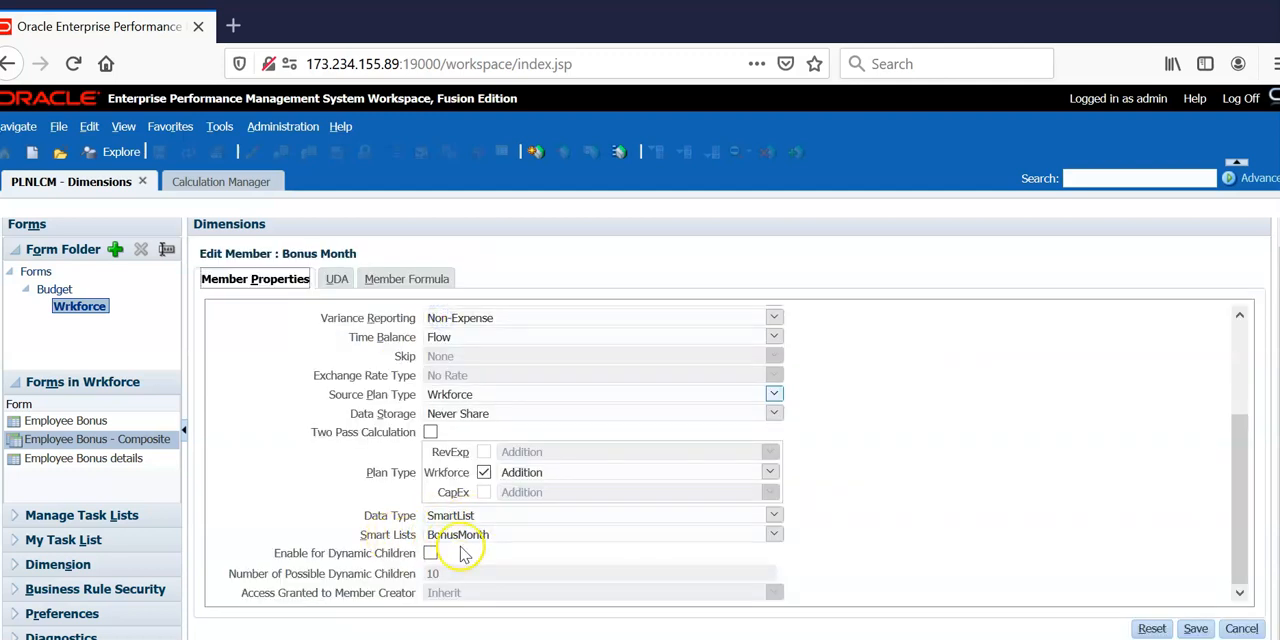
click(197, 181)
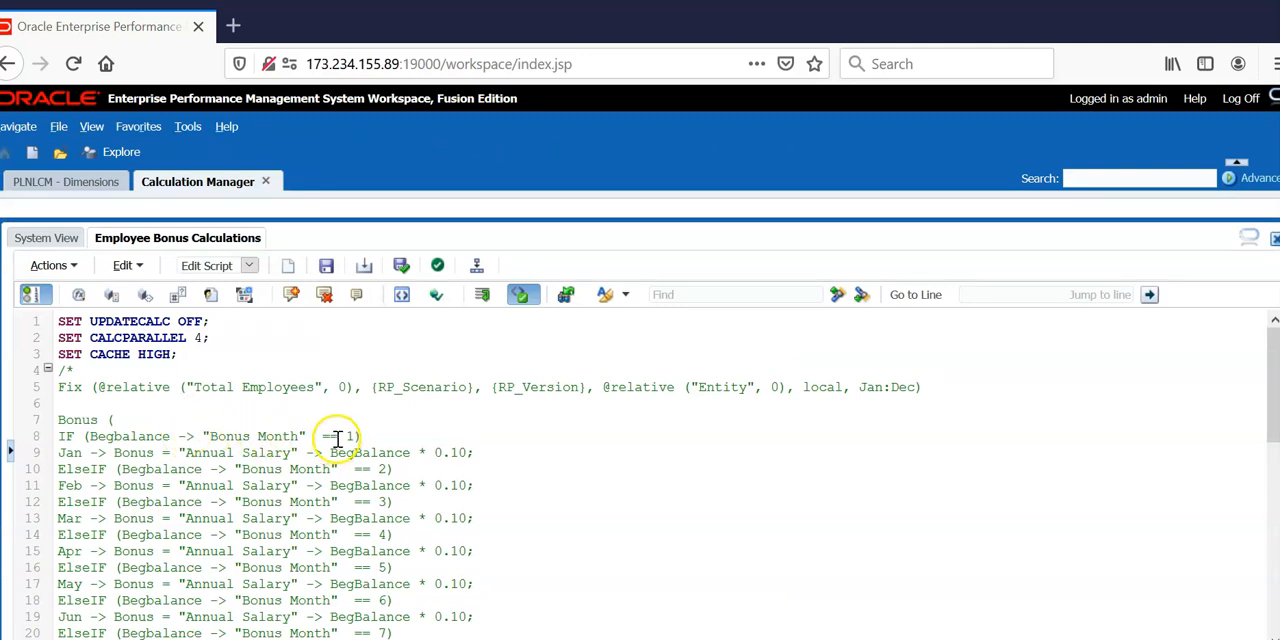
mouse_move(265, 436)
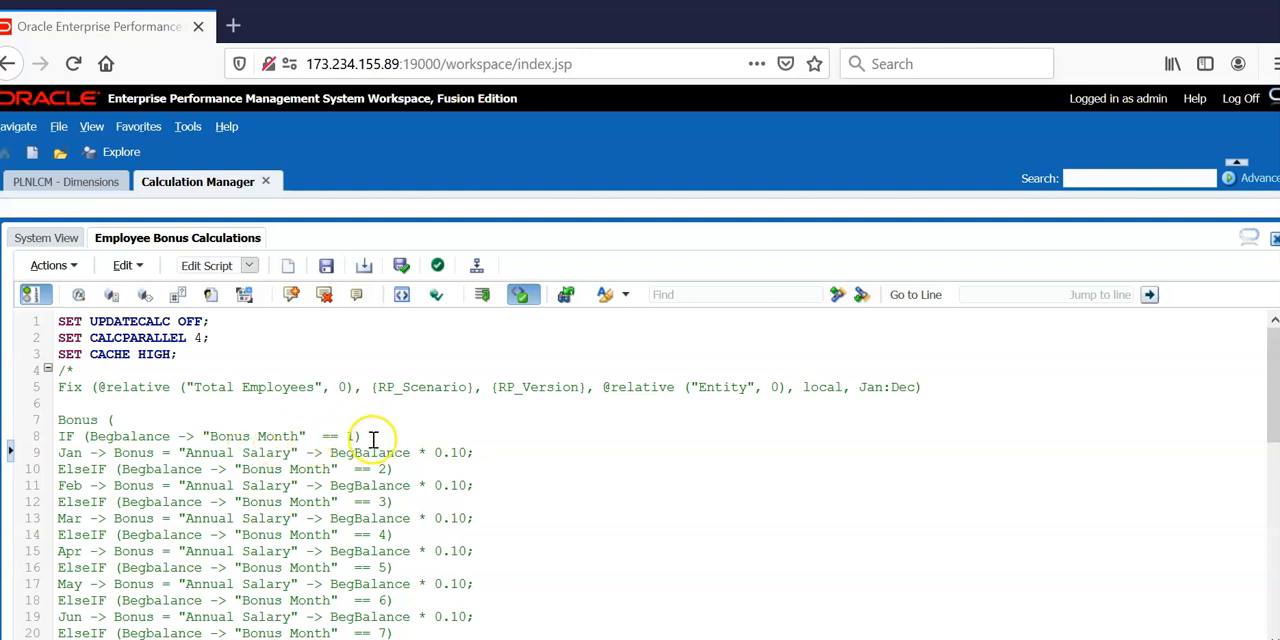
mouse_move(215, 435)
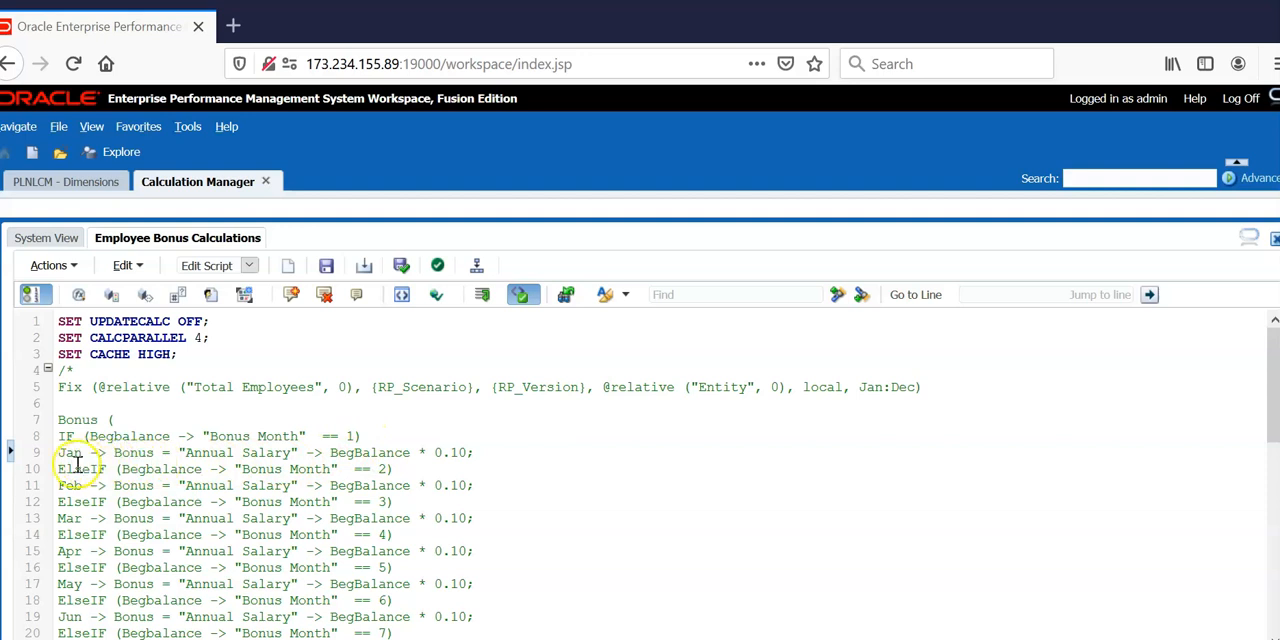
mouse_move(403, 468)
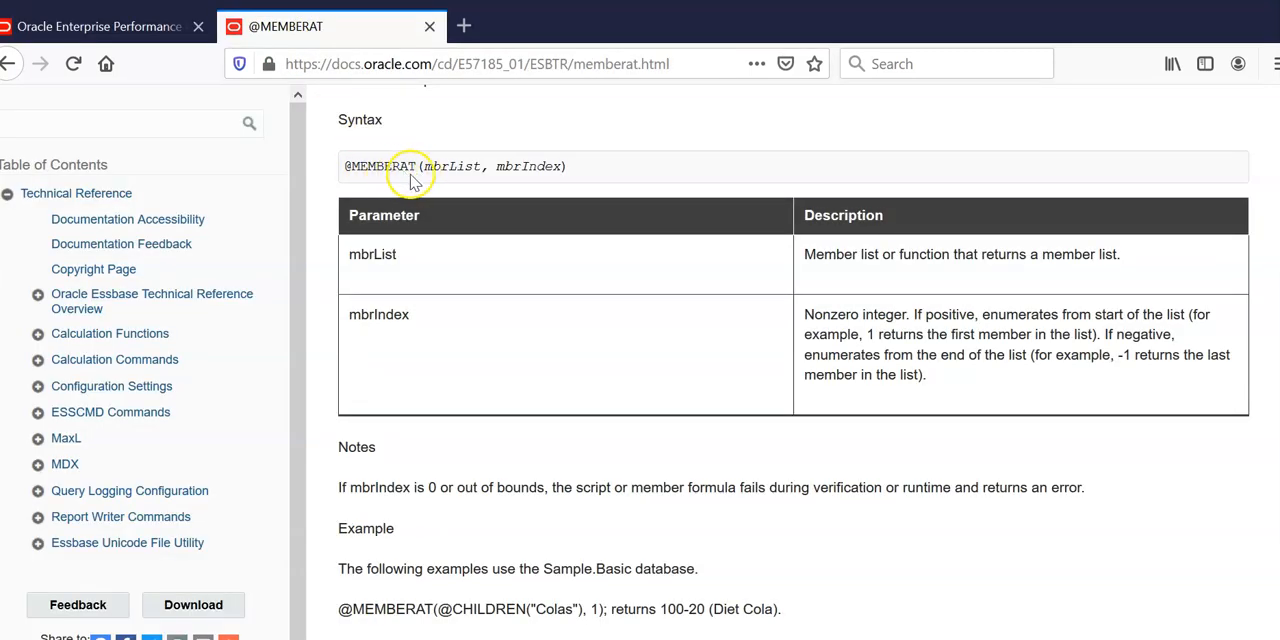
mouse_move(370, 178)
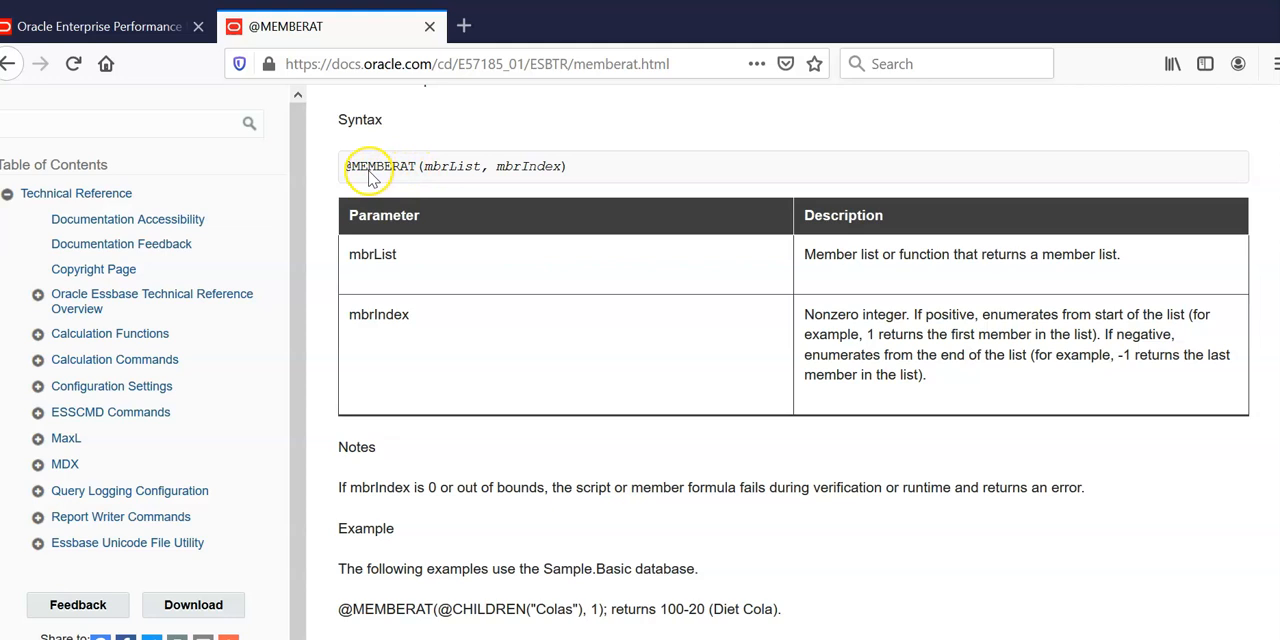
mouse_move(415, 185)
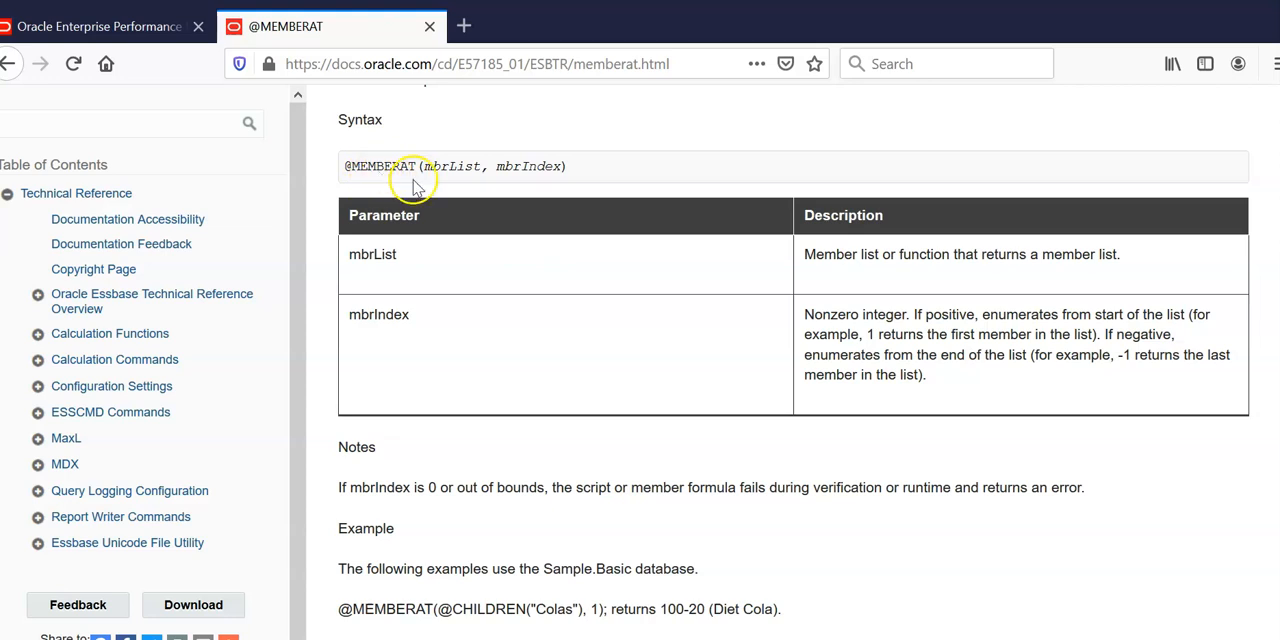
mouse_move(485, 182)
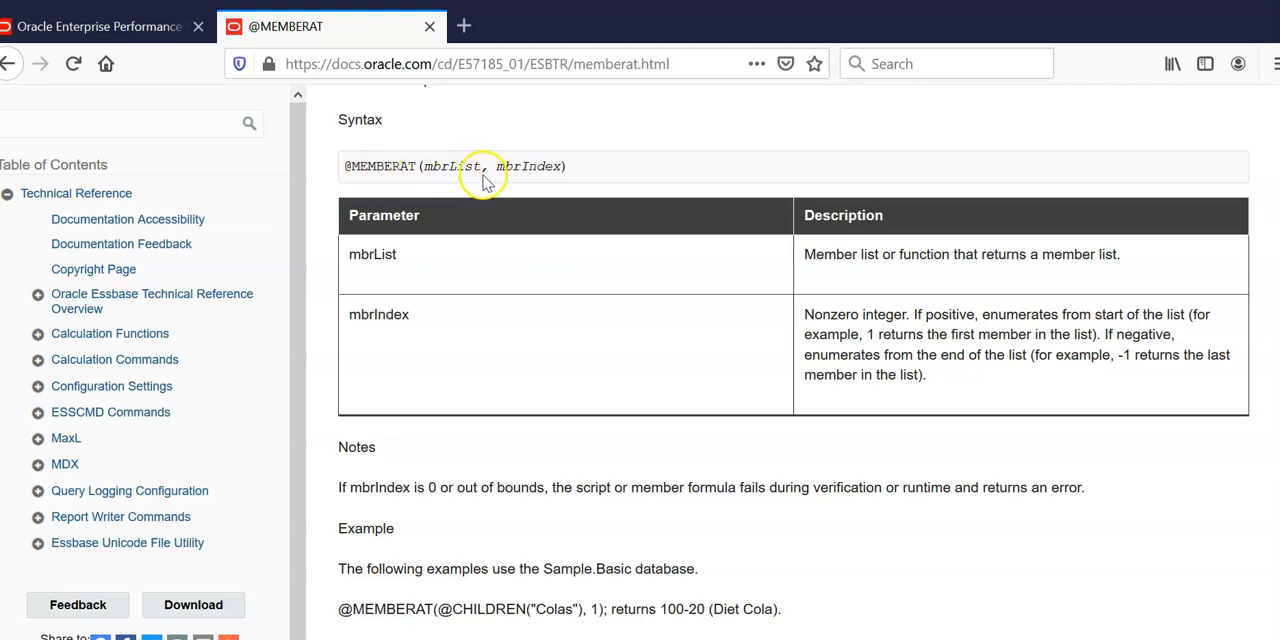
mouse_move(585, 190)
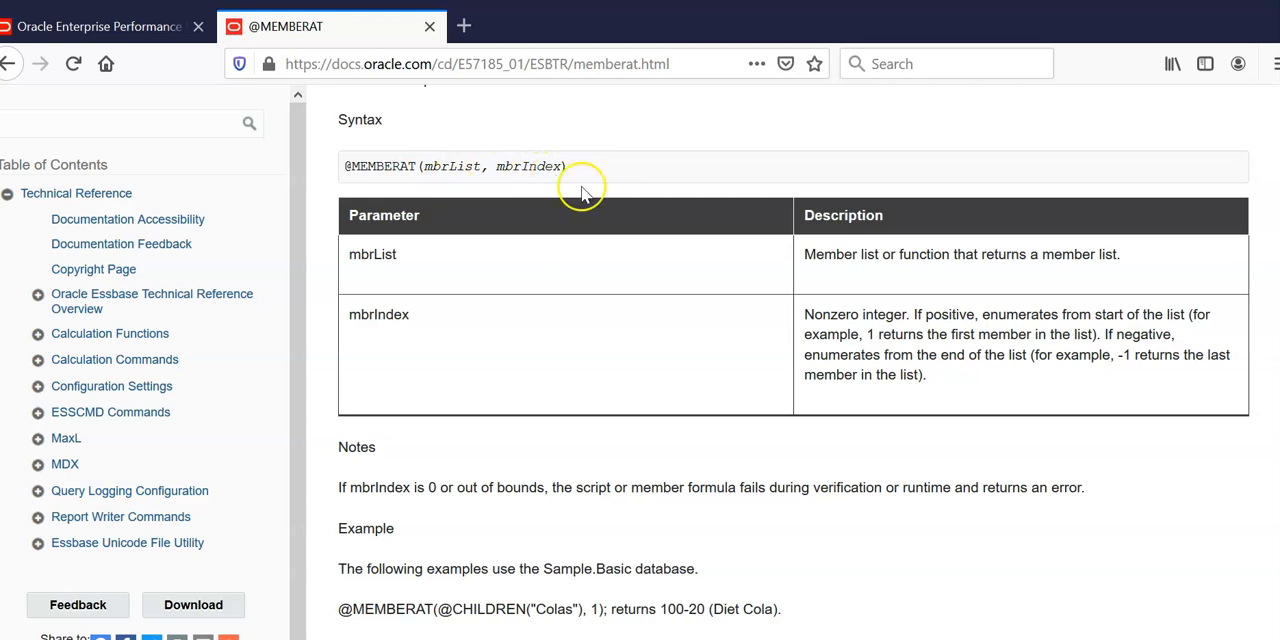
mouse_move(450, 190)
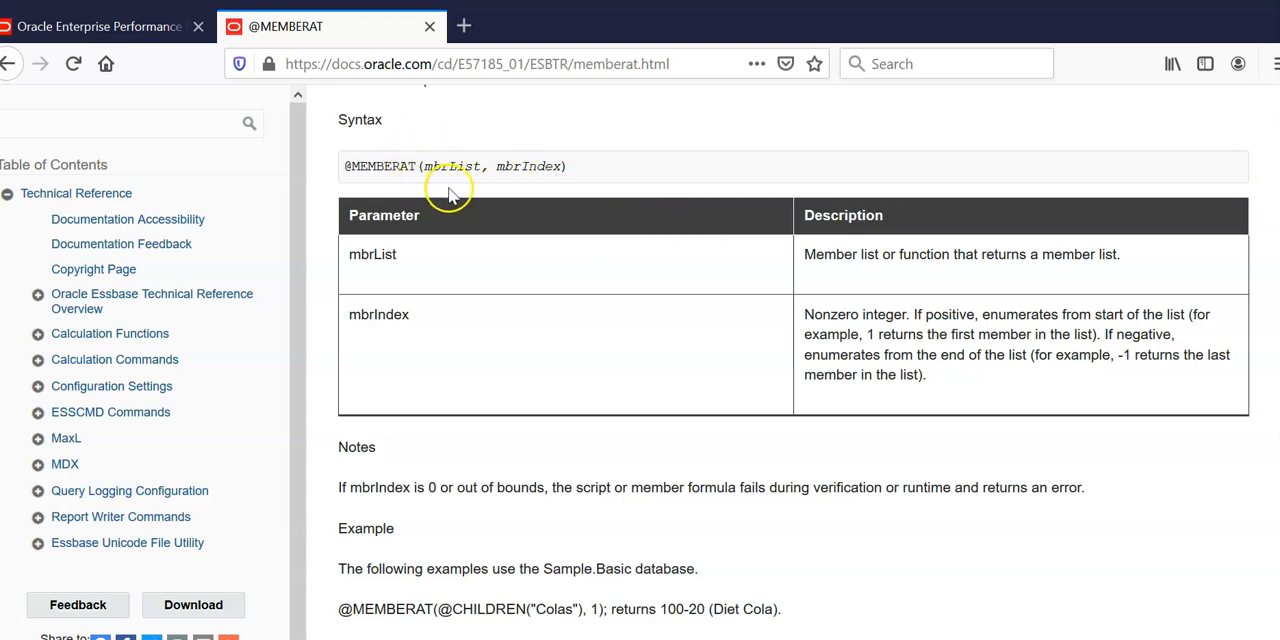
mouse_move(540, 178)
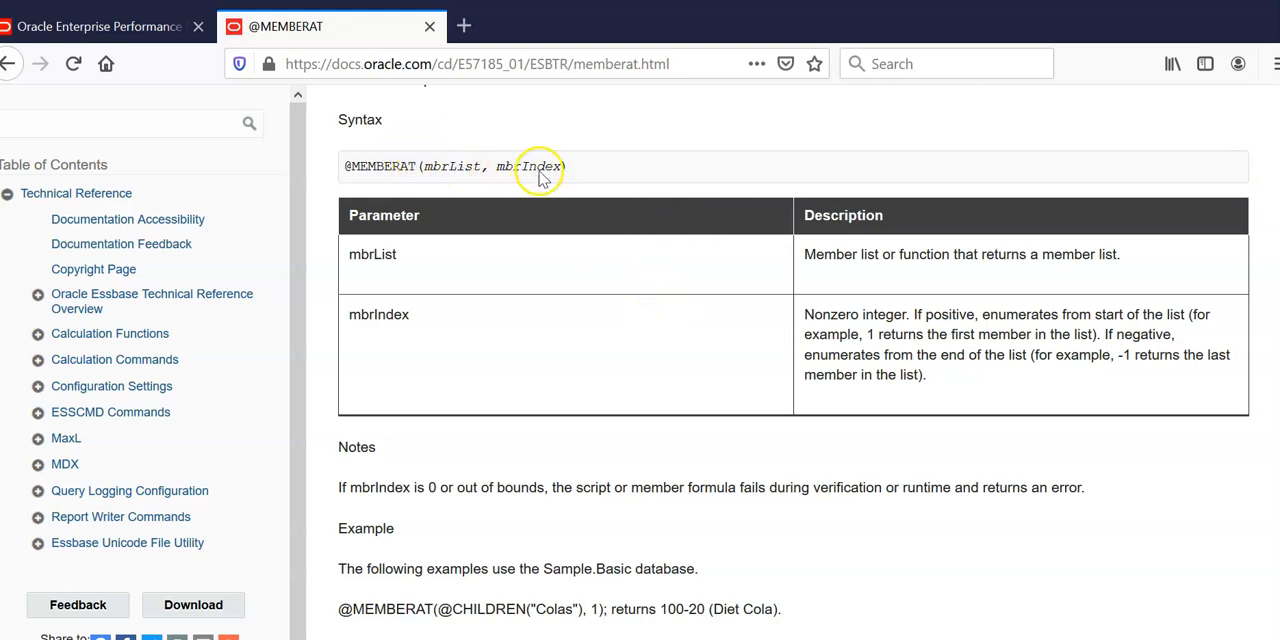
mouse_move(938, 340)
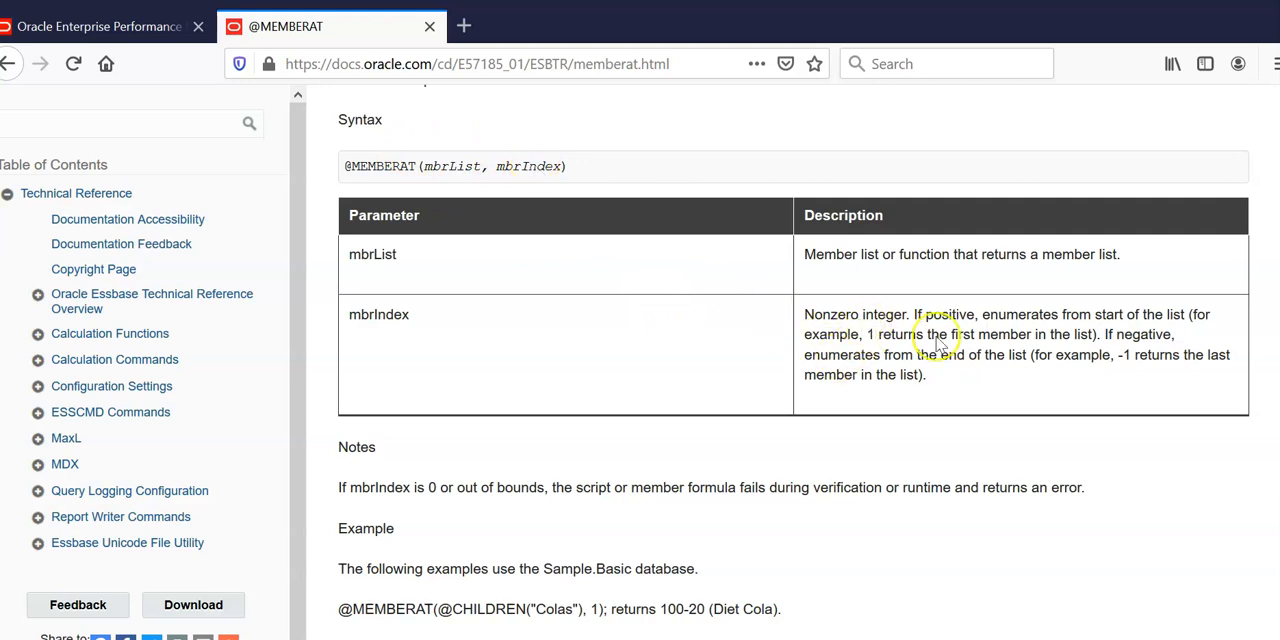
mouse_move(950, 330)
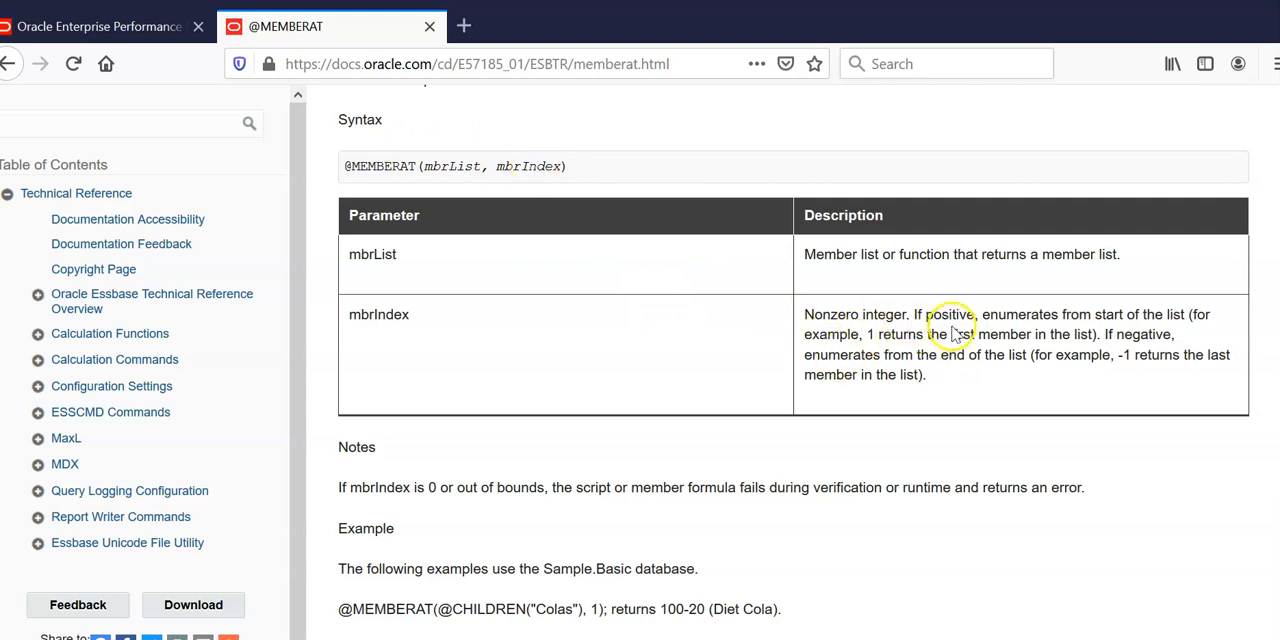
mouse_move(650, 215)
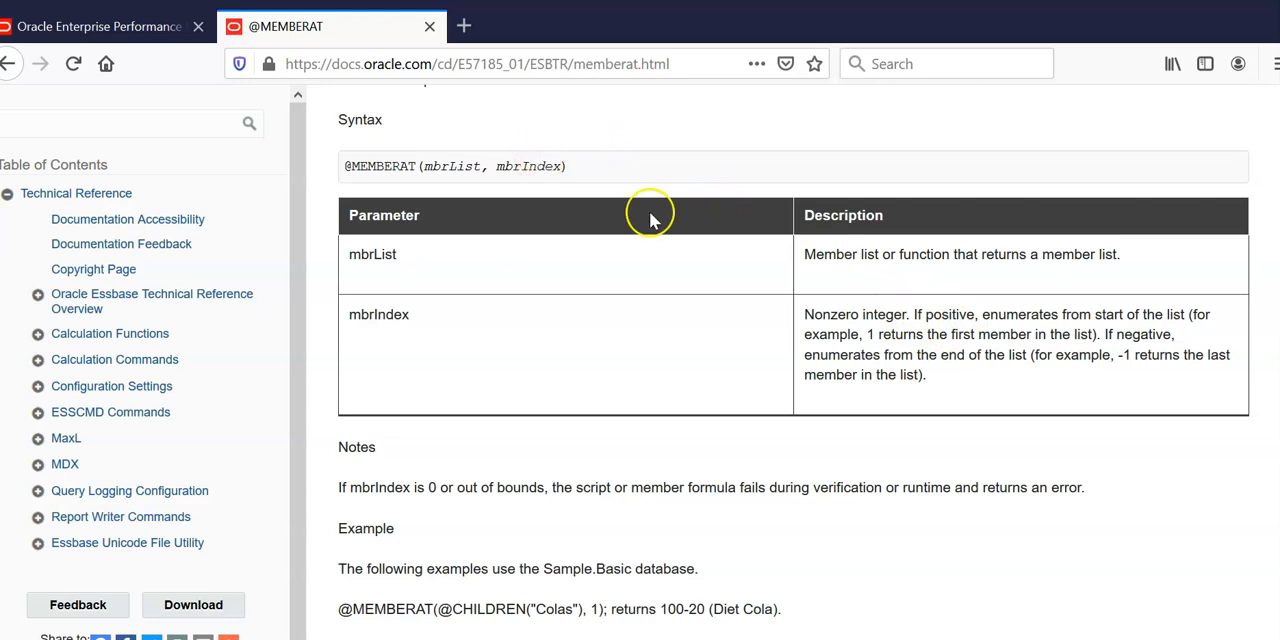
mouse_move(458, 166)
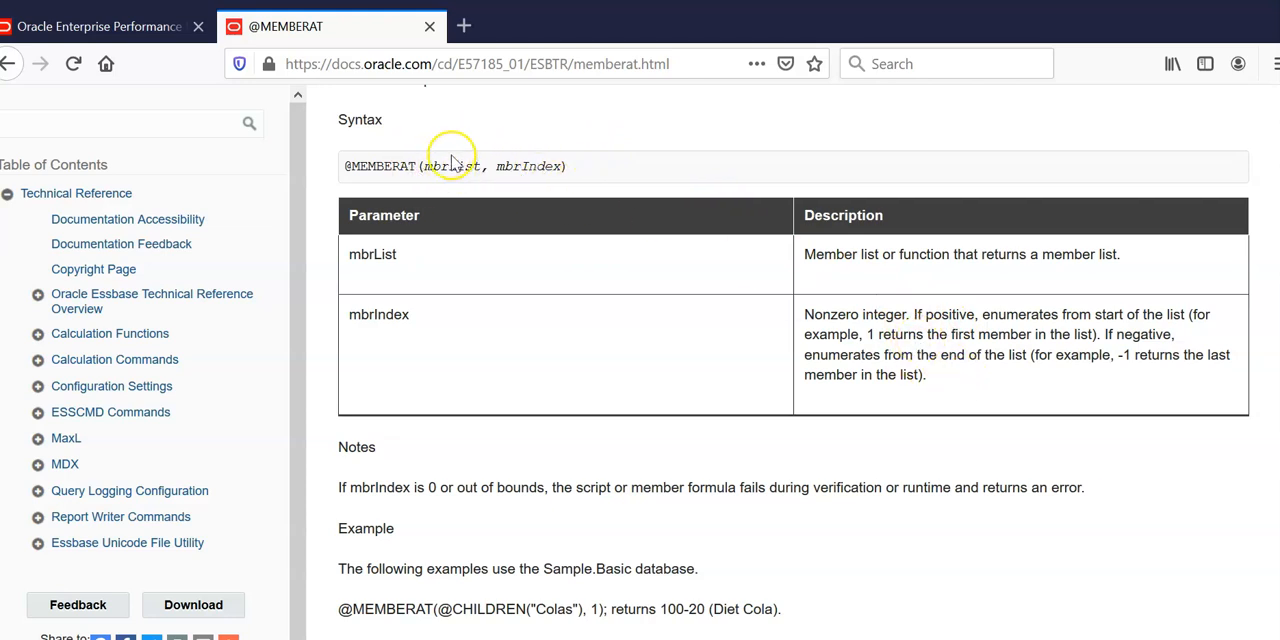
mouse_move(443, 166)
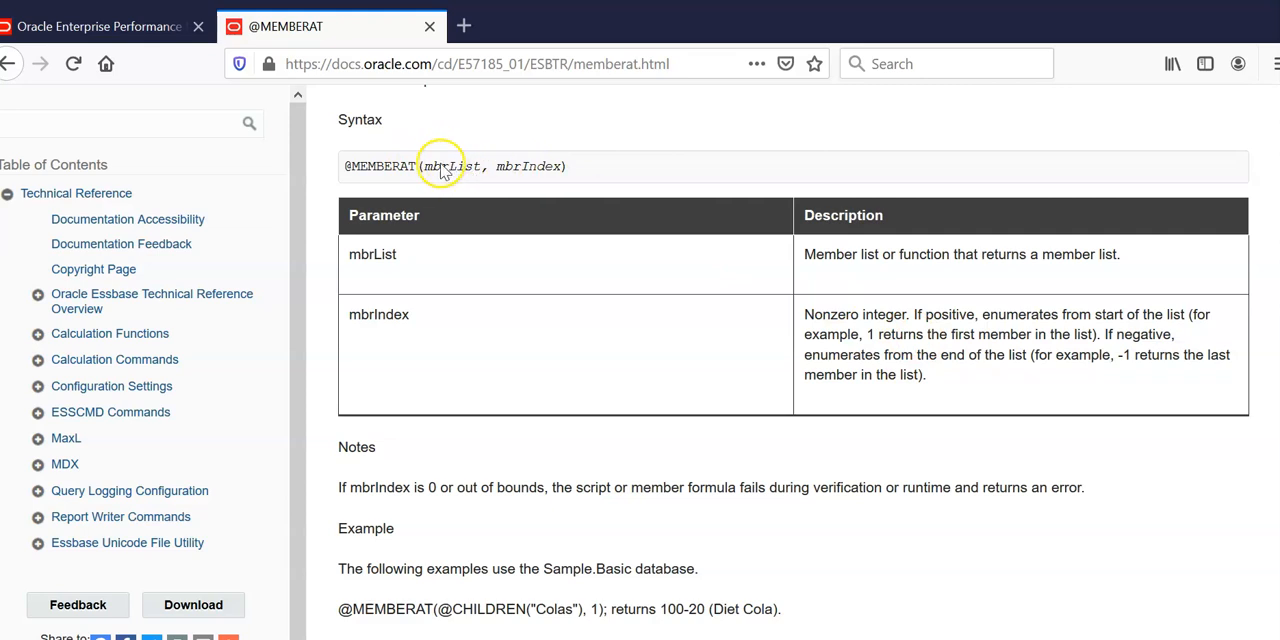
mouse_move(546, 177)
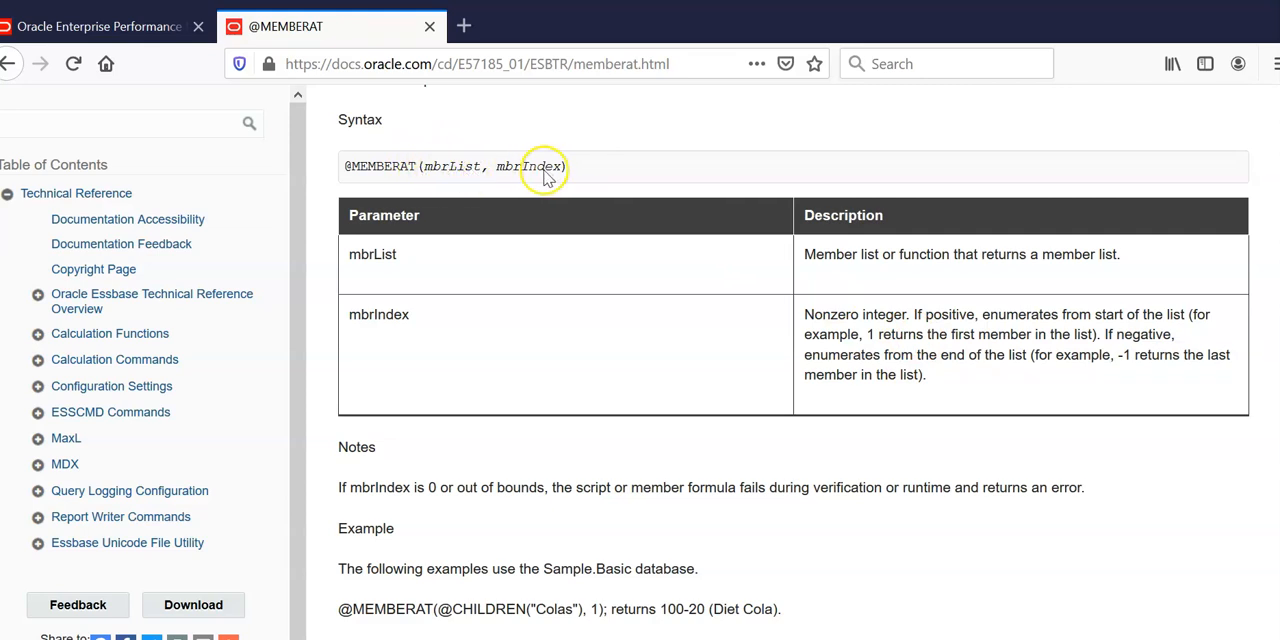
mouse_move(543, 173)
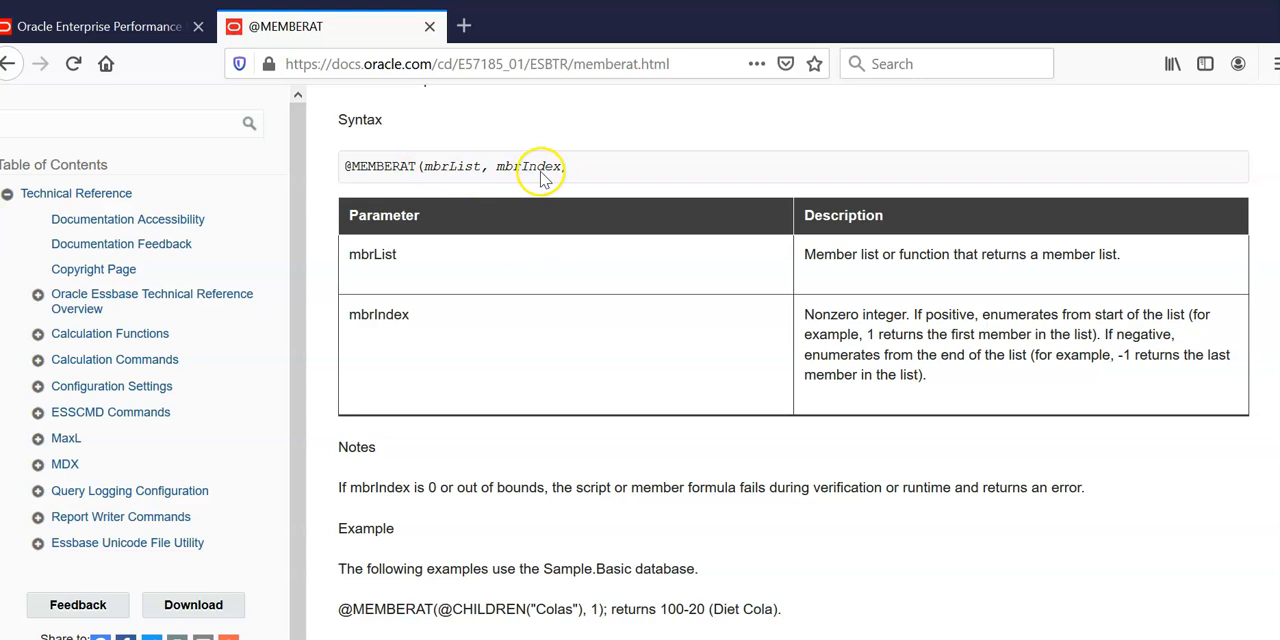
mouse_move(458, 185)
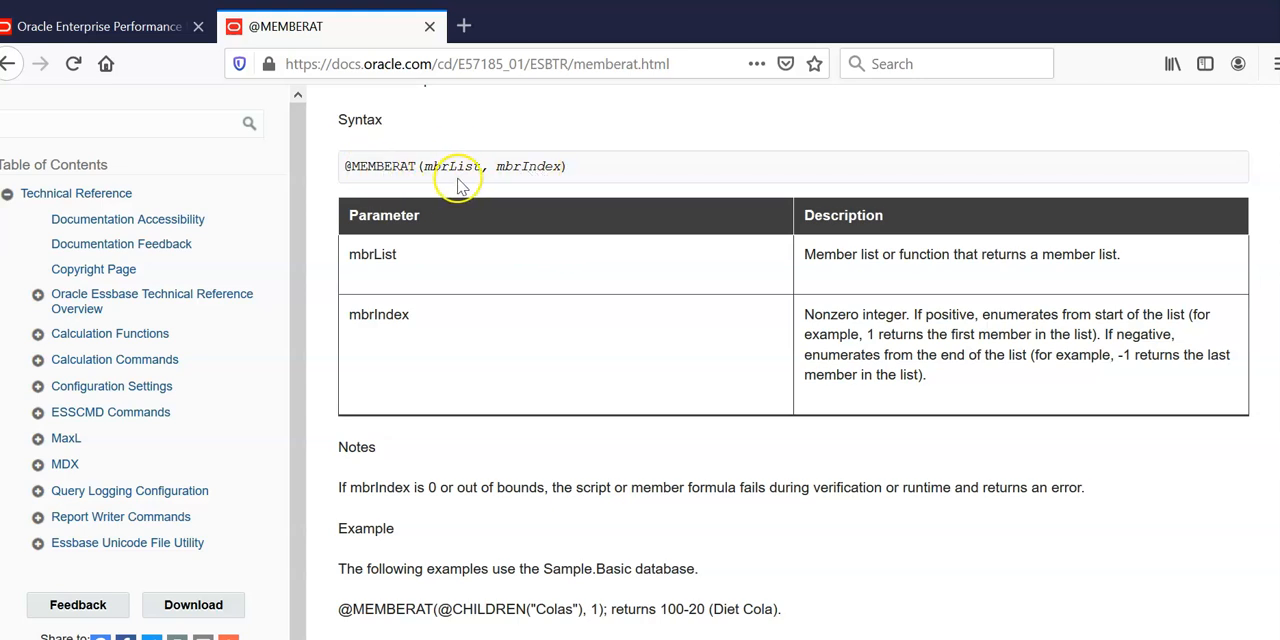
mouse_move(530, 166)
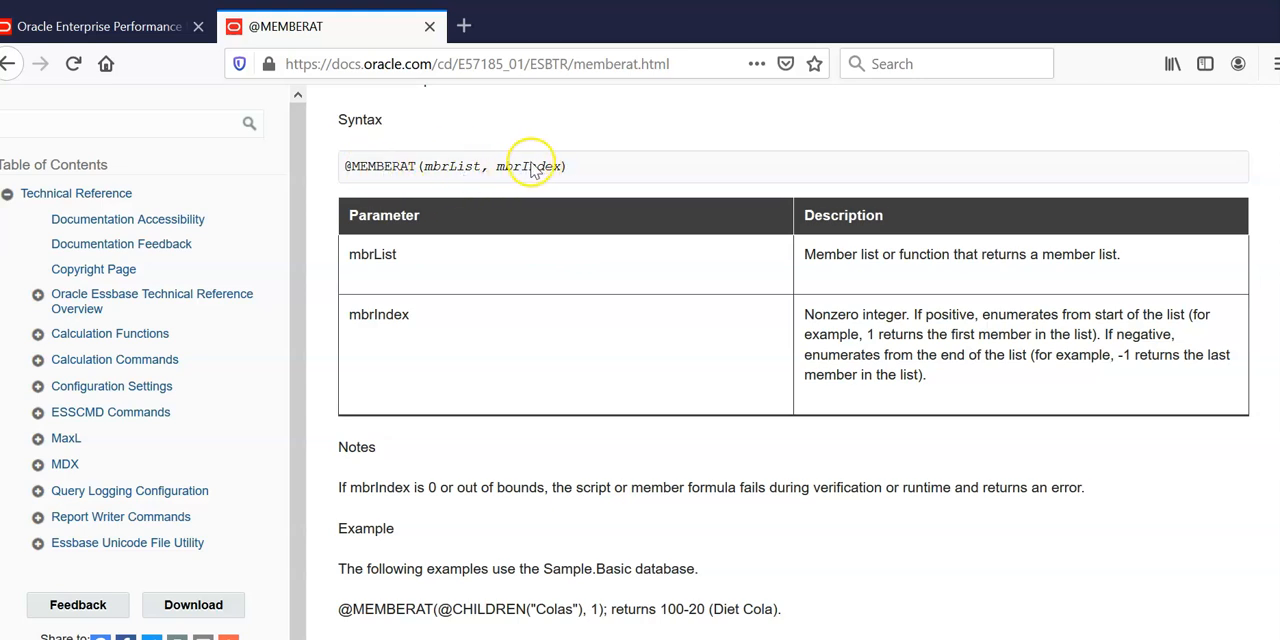
mouse_move(530, 180)
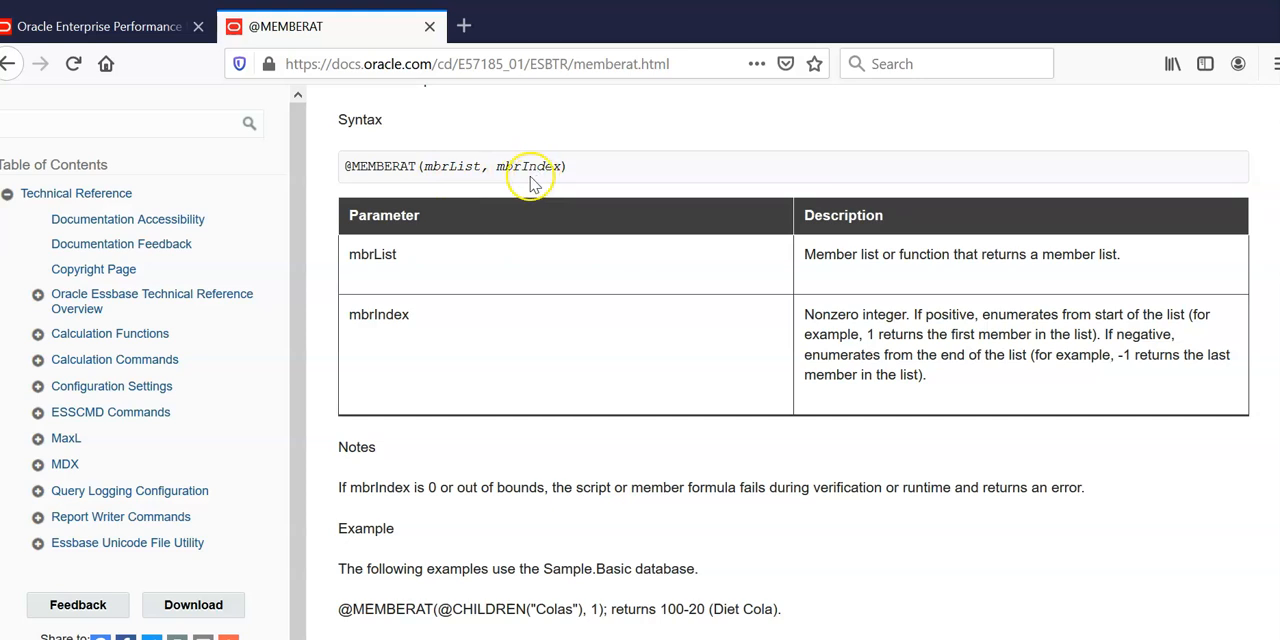
mouse_move(428, 175)
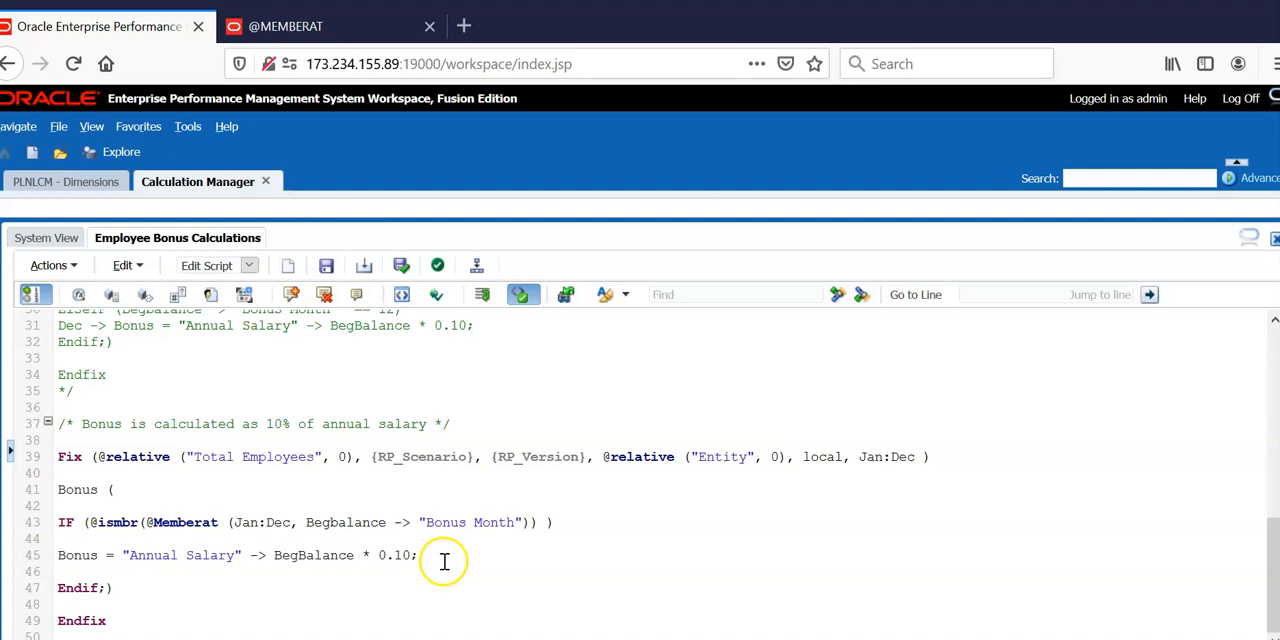
mouse_move(131, 566)
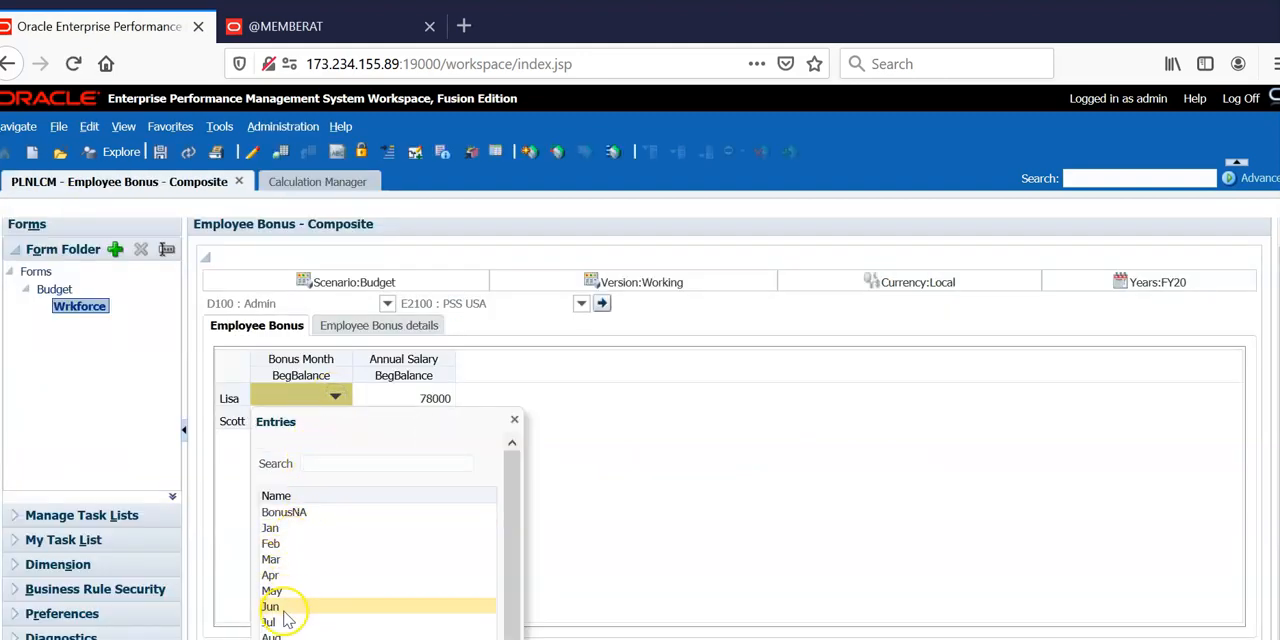
Set Lisa's bonus month to Jun and return to the bonus calculation script.
click(270, 606)
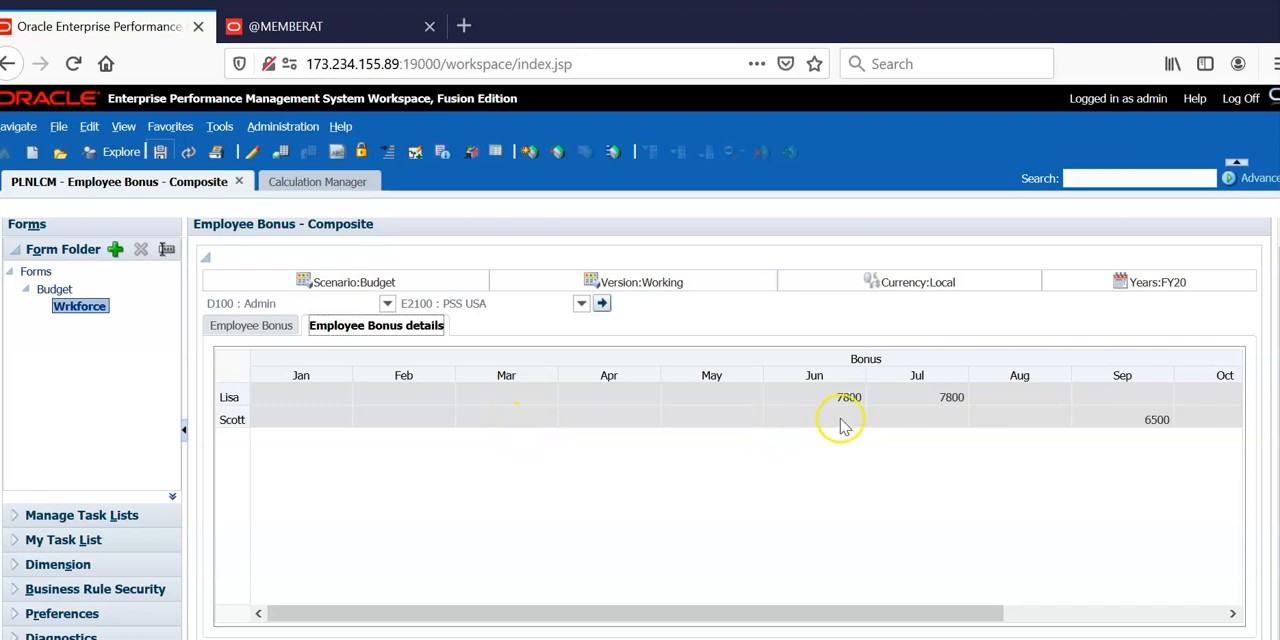
mouse_move(825, 397)
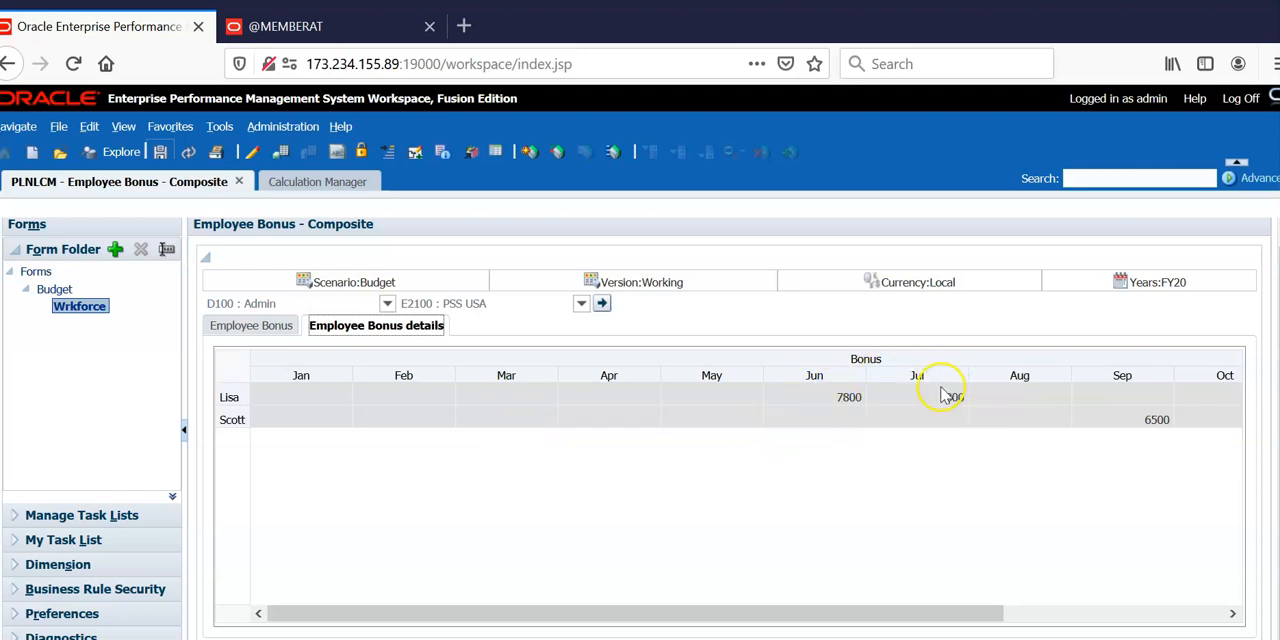
click(282, 181)
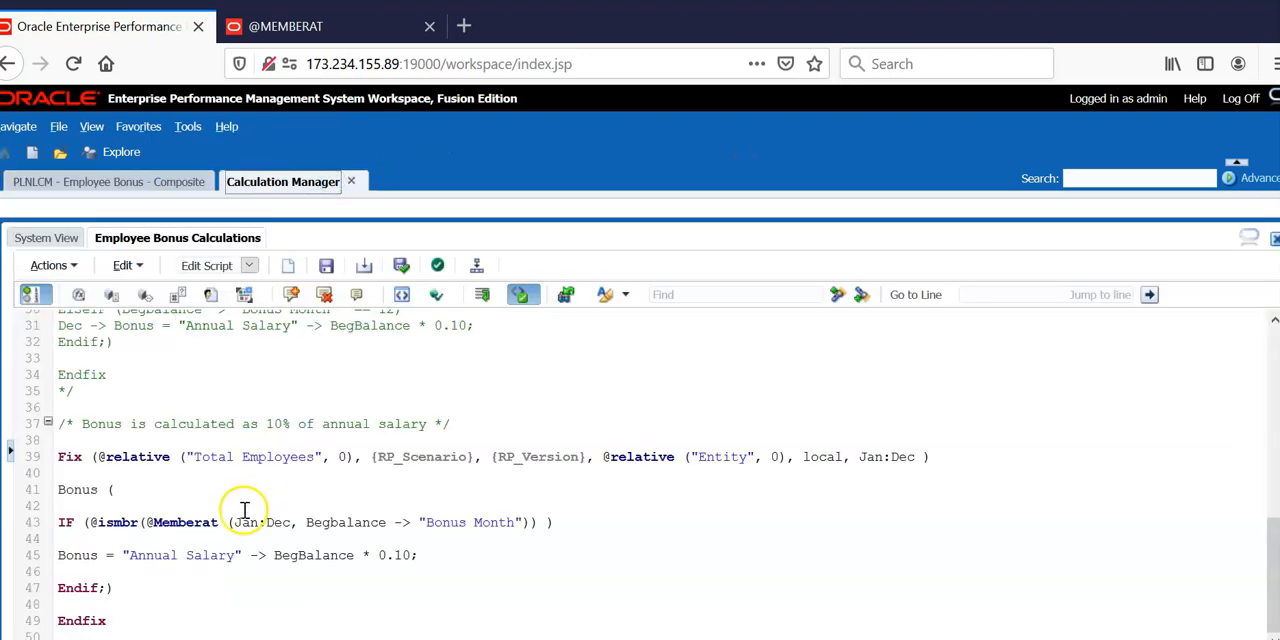
Add an else branch setting Bonus to #missing before Endif, deploy, and return to the form.
click(549, 522)
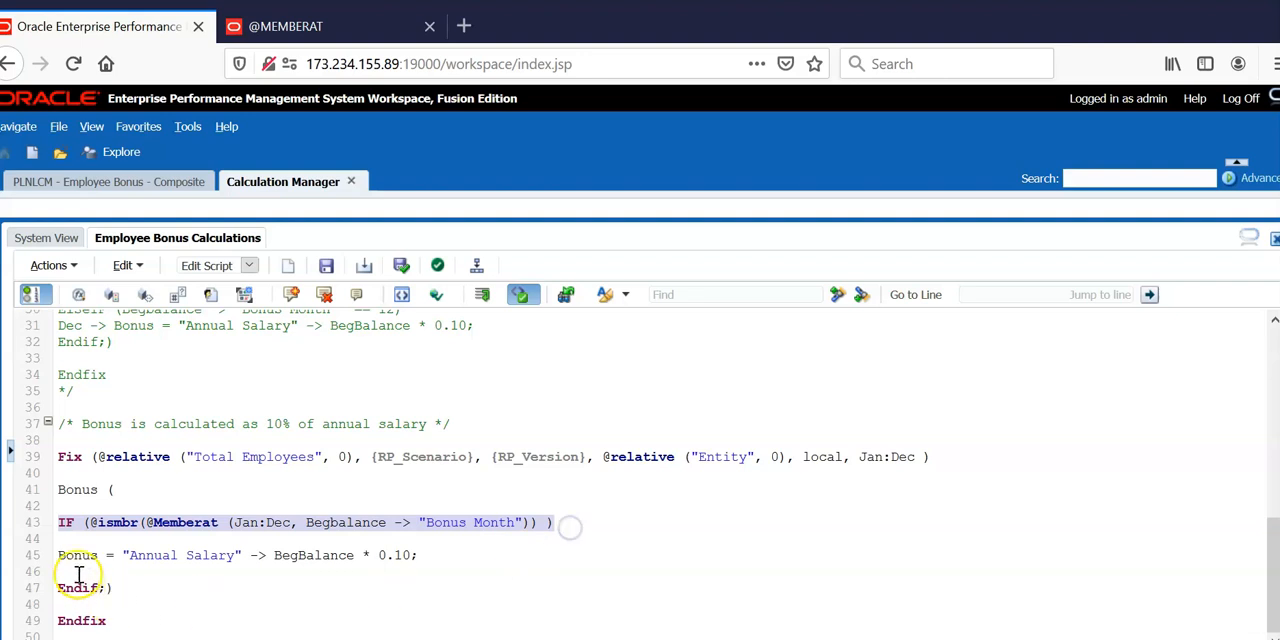
text(else)
text(Bonus = #missing;)
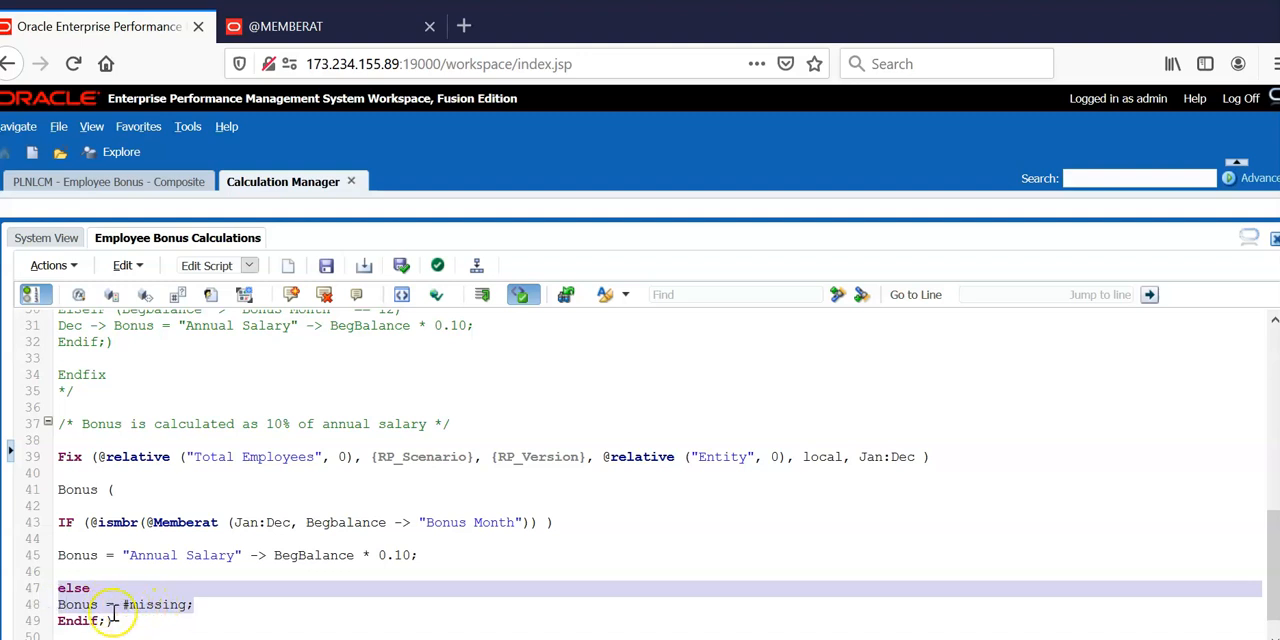
click(326, 265)
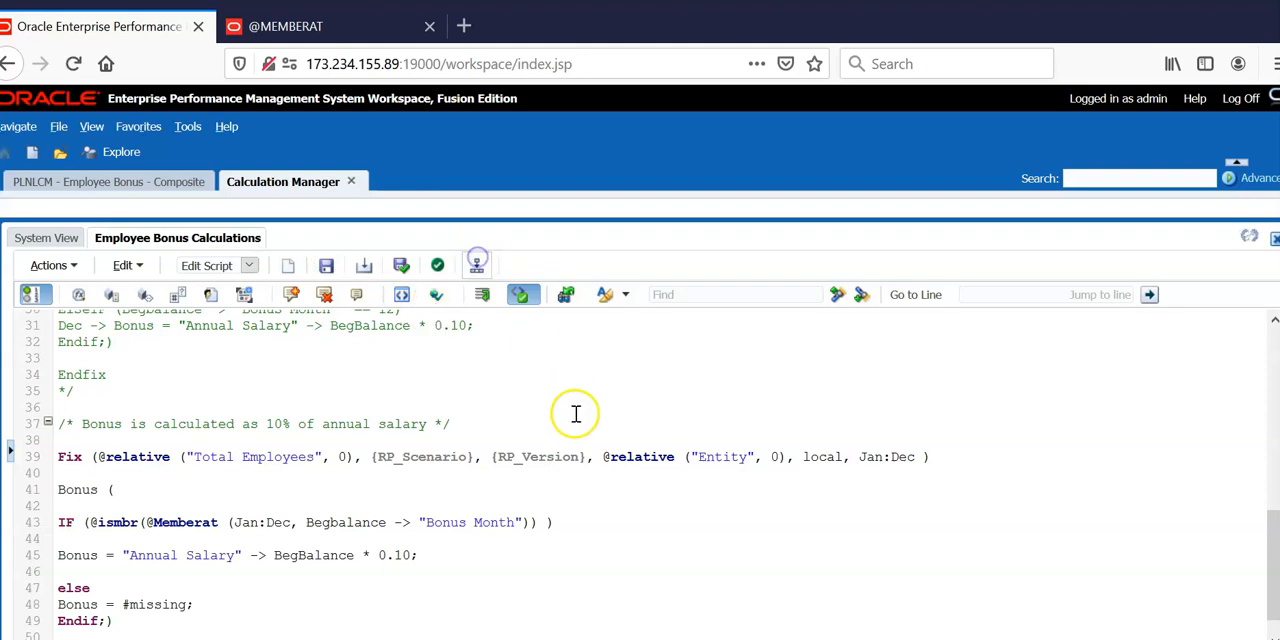
click(108, 181)
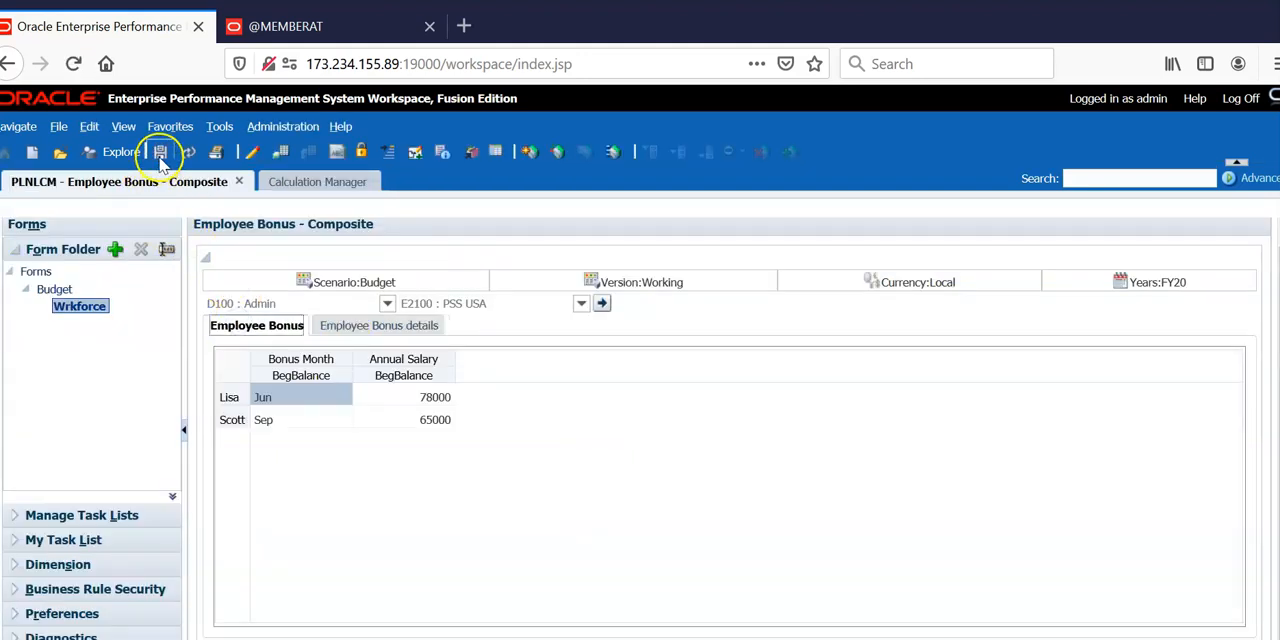
Save the bonus details so Lisa shows 7800 only in Jun, then switch to the Employee Bonus sheet.
click(377, 325)
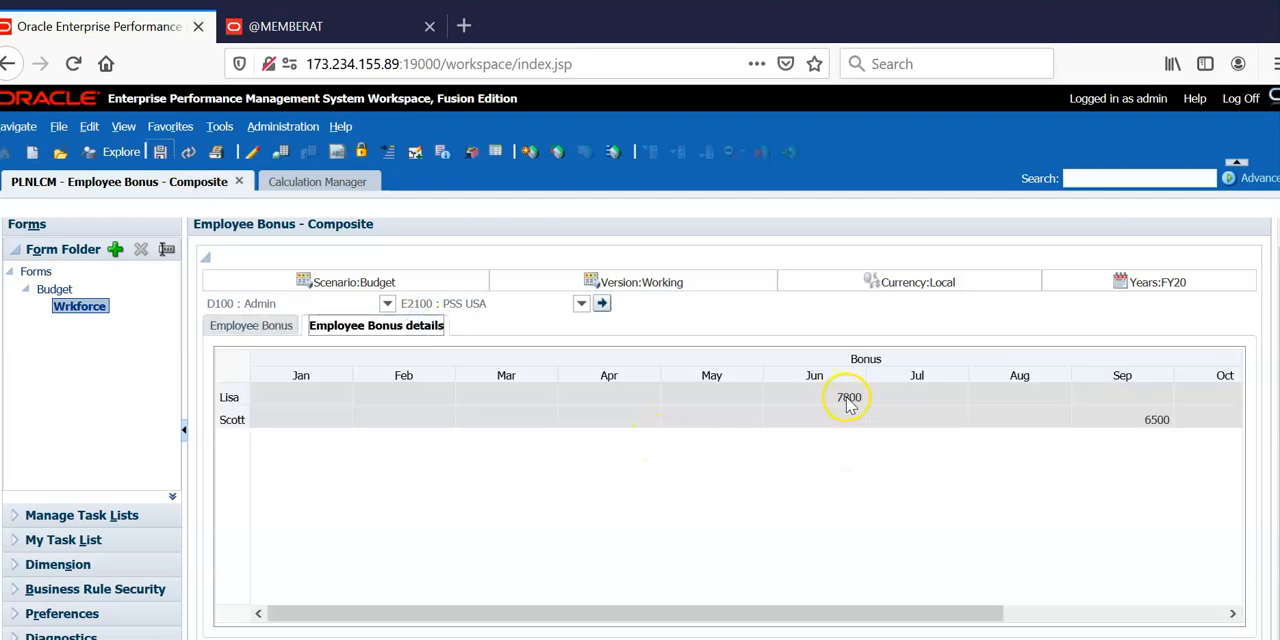
mouse_move(845, 405)
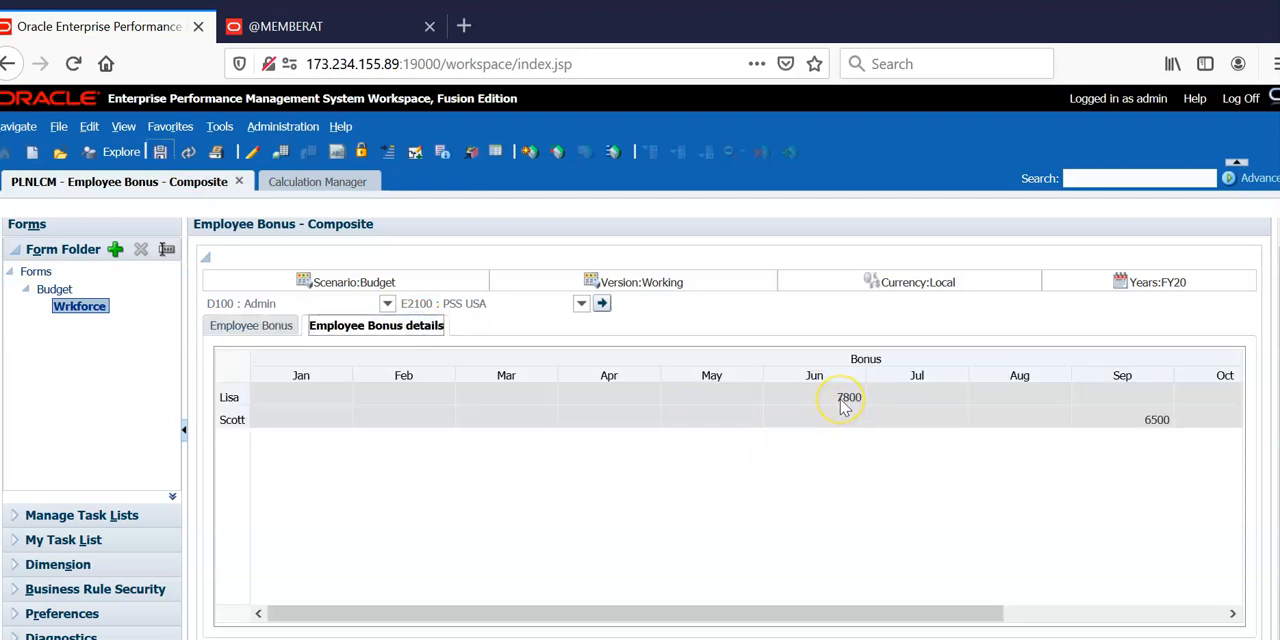
click(250, 325)
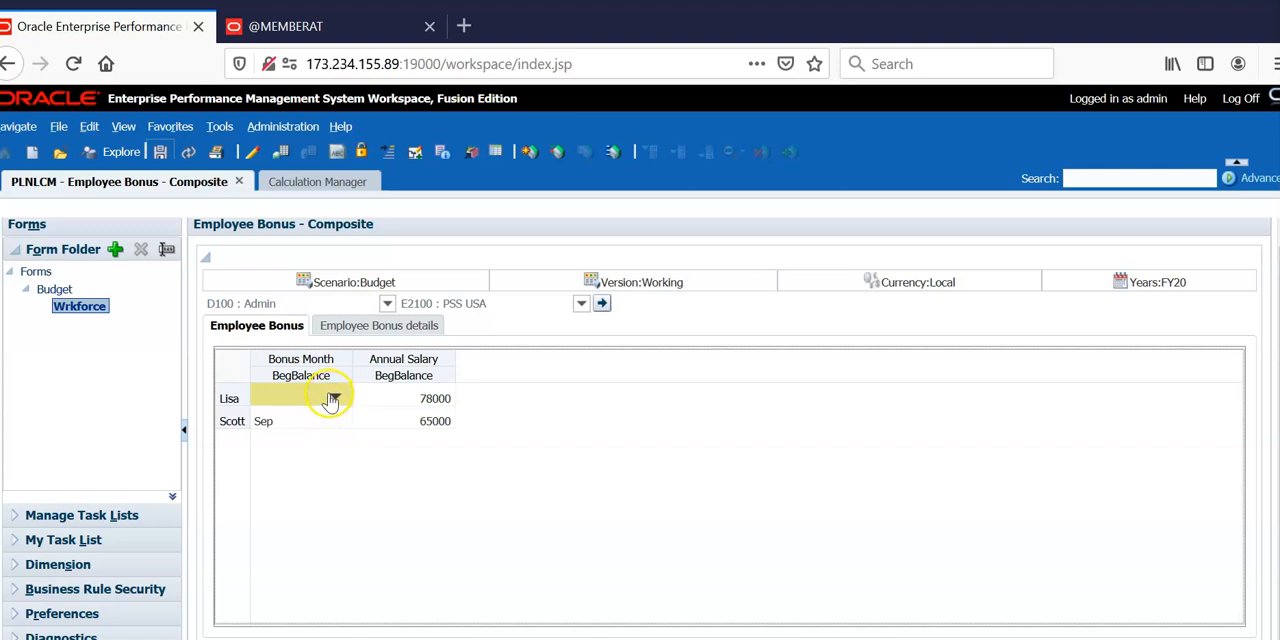
Blank Lisa's Bonus Month, save, and acknowledge the calculation error to reach the Job Console.
click(300, 398)
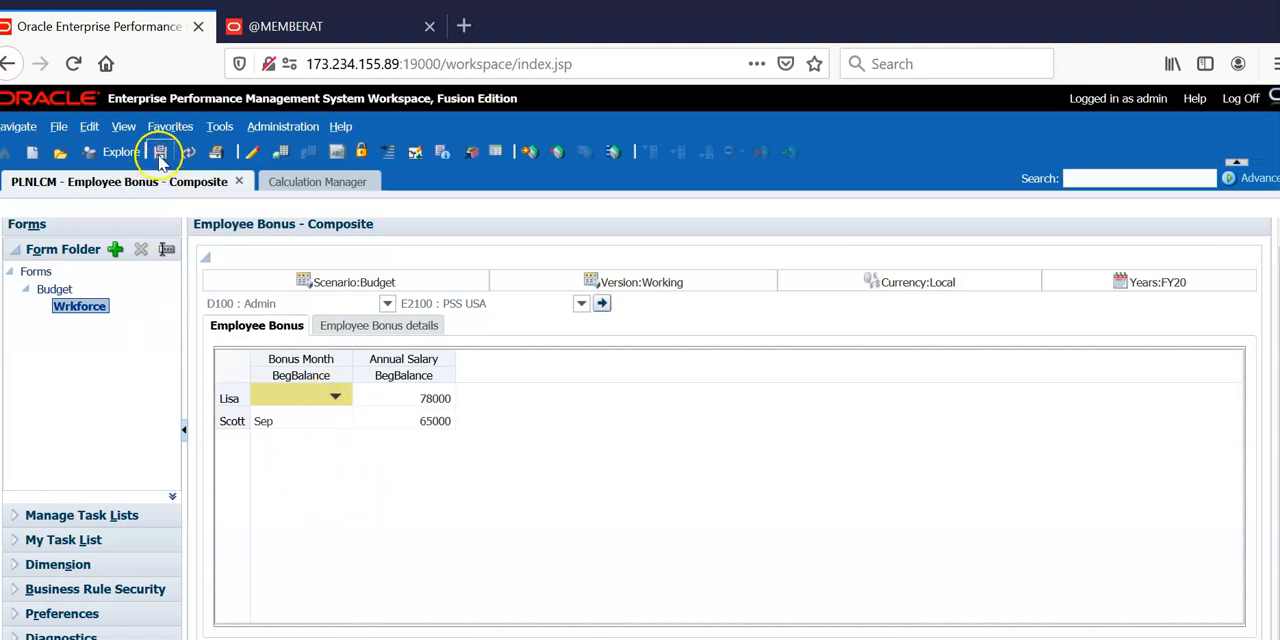
click(160, 151)
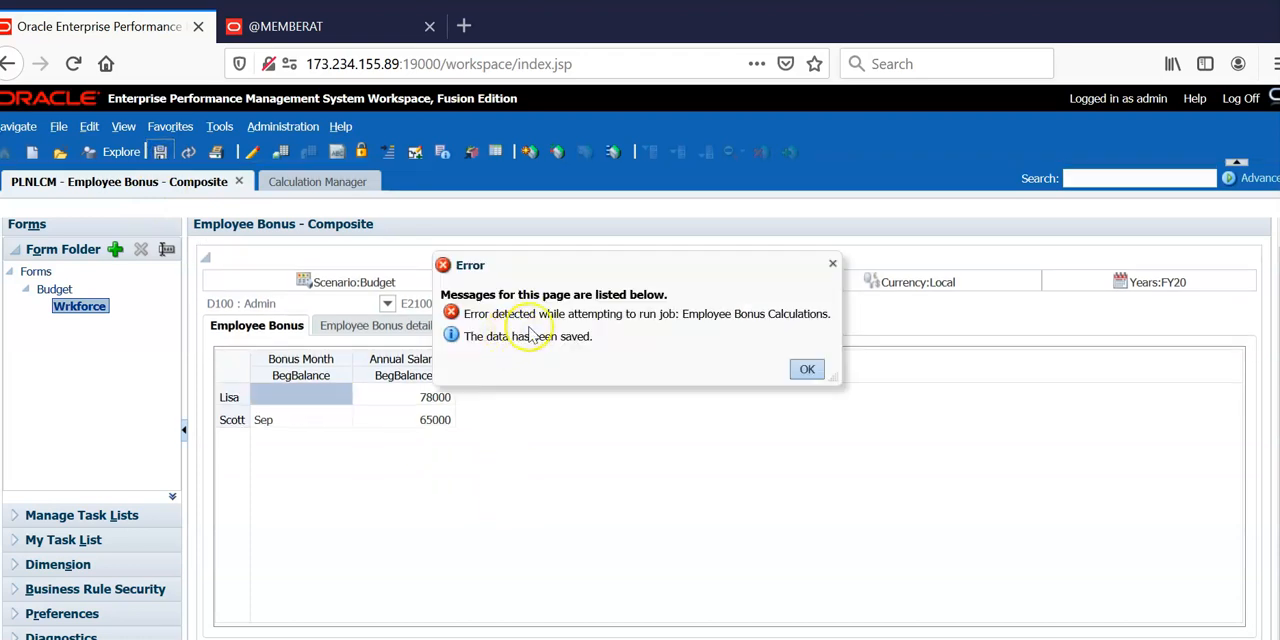
mouse_move(700, 340)
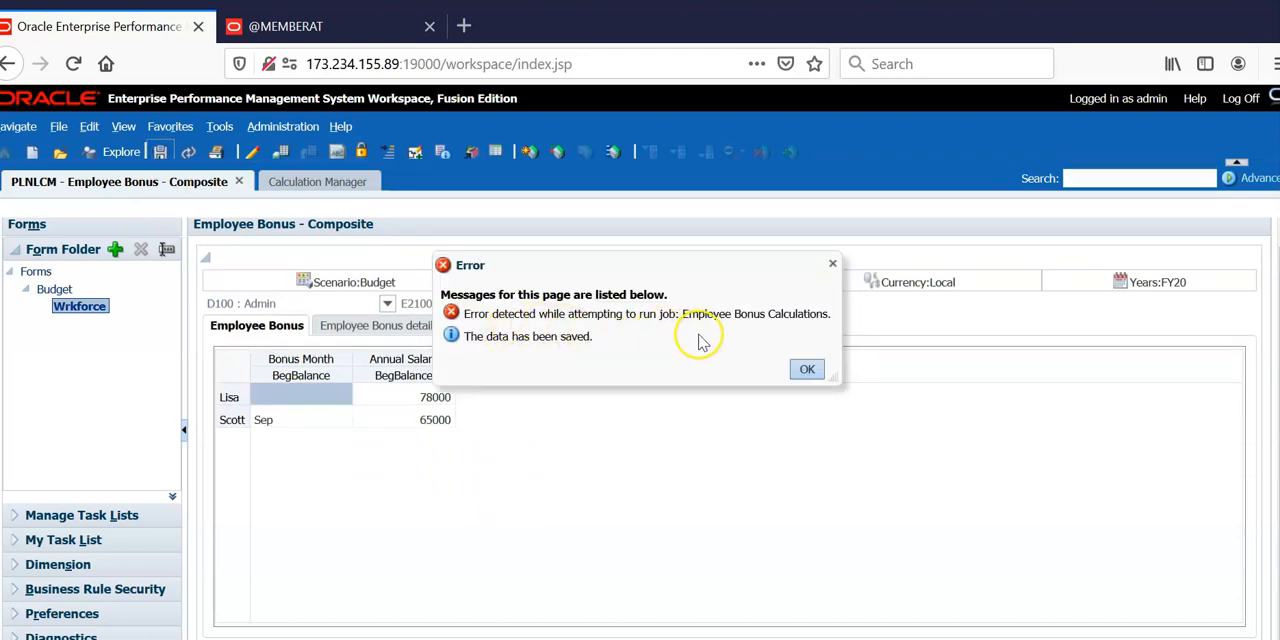
mouse_move(770, 330)
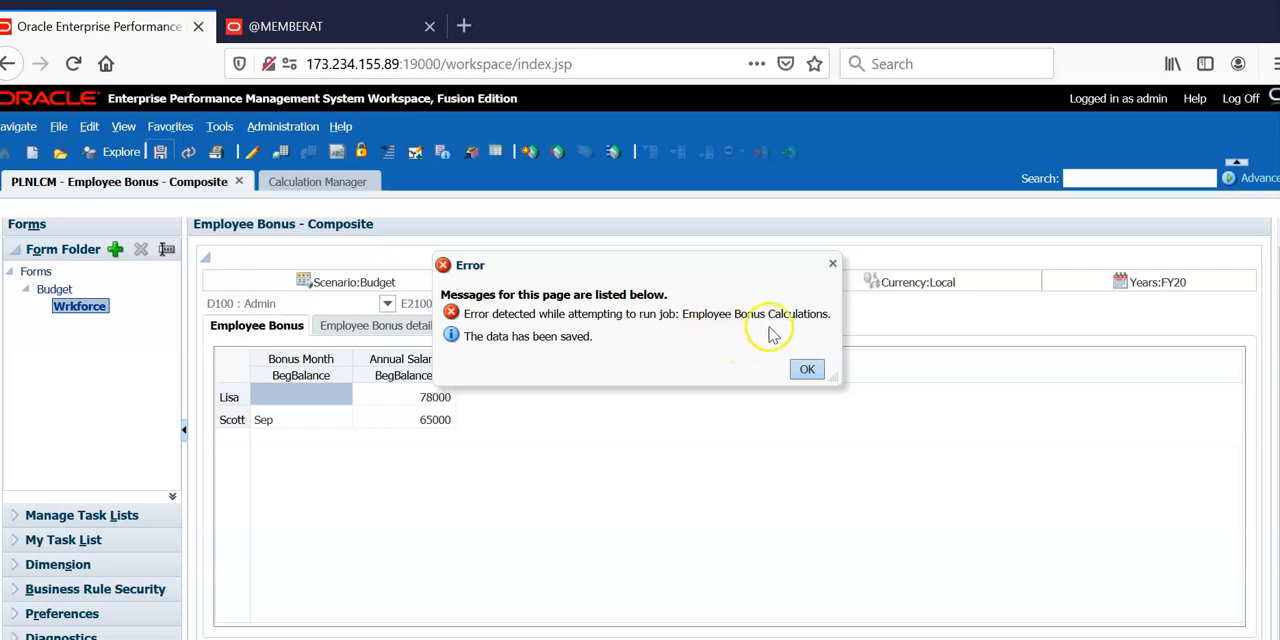
click(807, 369)
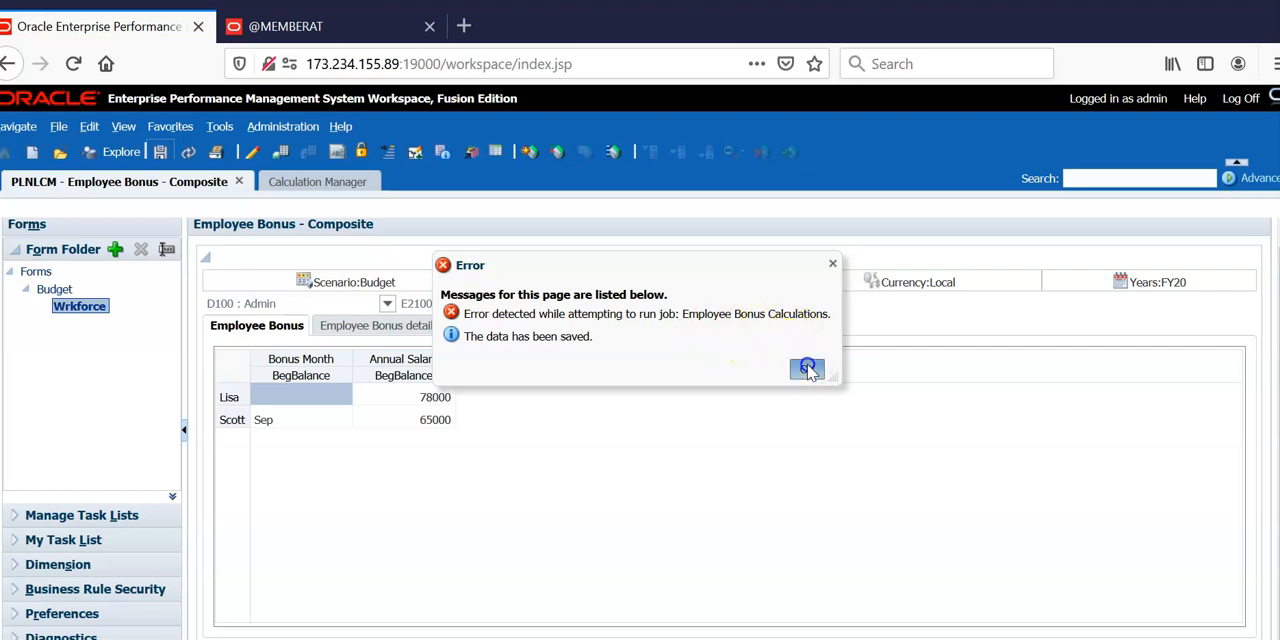
click(807, 369)
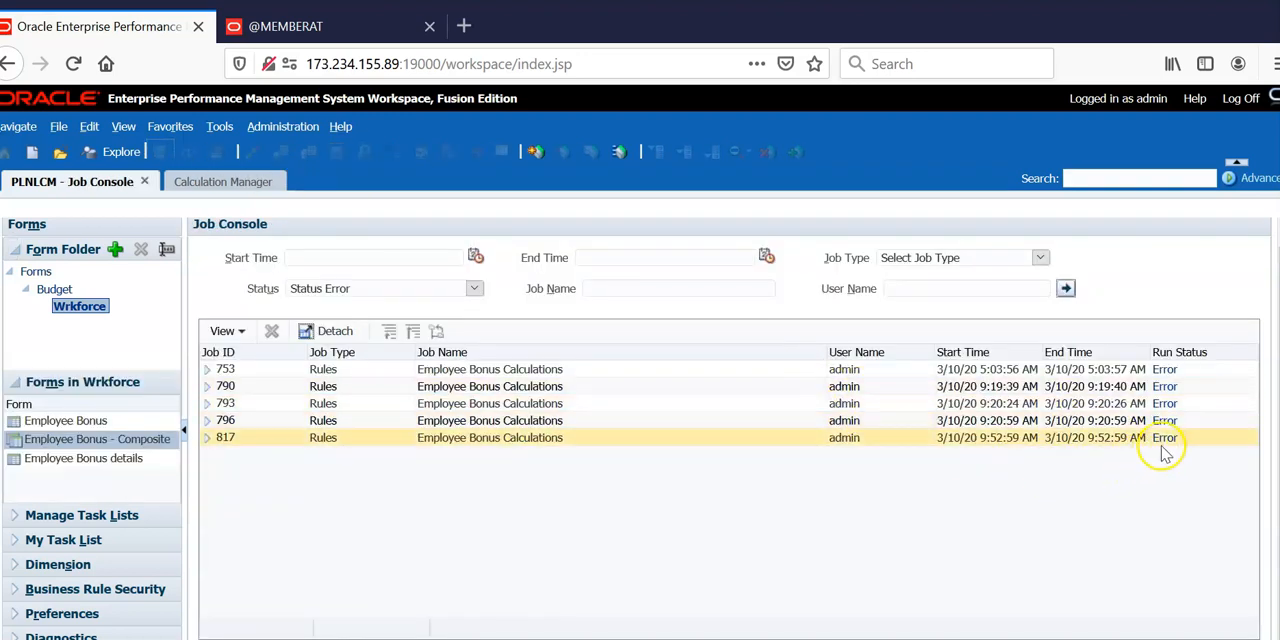
Open the latest failed job's error details showing the index-out-of-range Bonus formula error.
click(1164, 437)
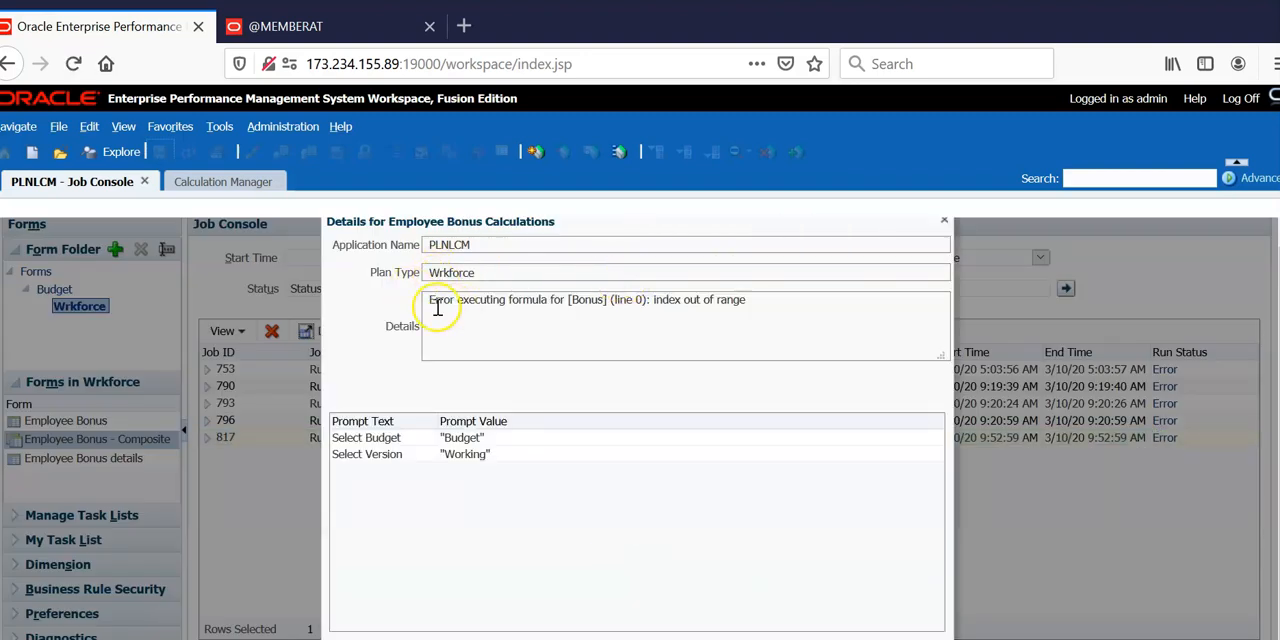
mouse_move(674, 318)
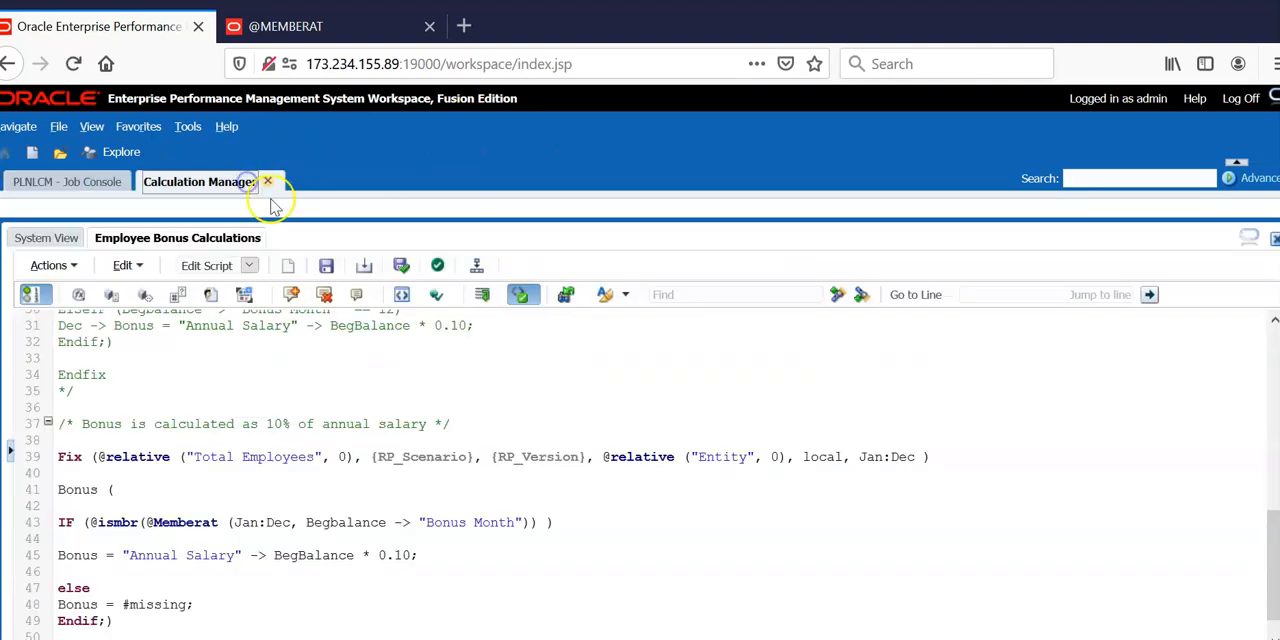
Inspect the BonusMonth smart list entries, cancel without changes, and return to the calculation script.
click(283, 126)
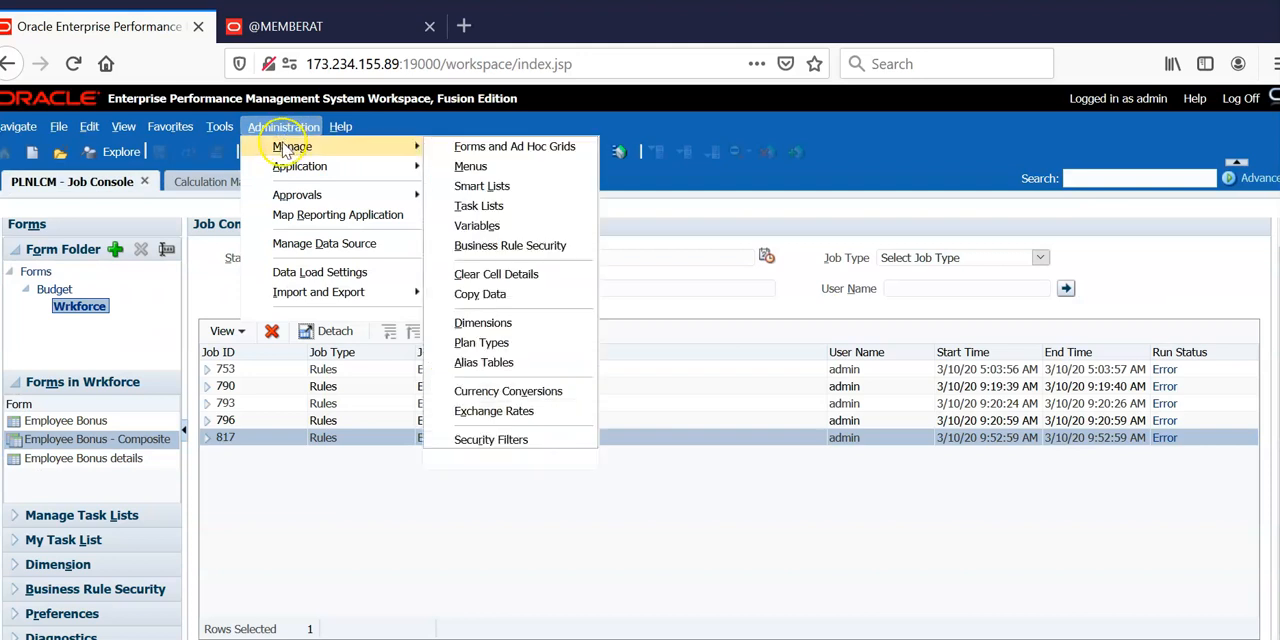
mouse_move(415, 150)
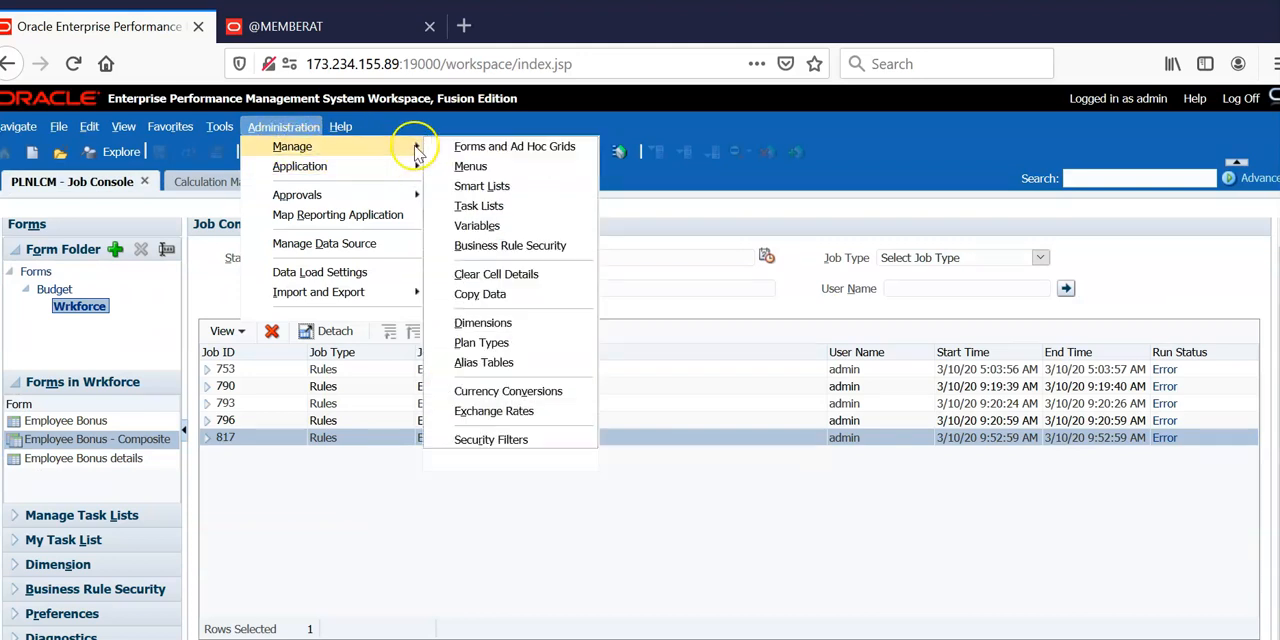
click(482, 186)
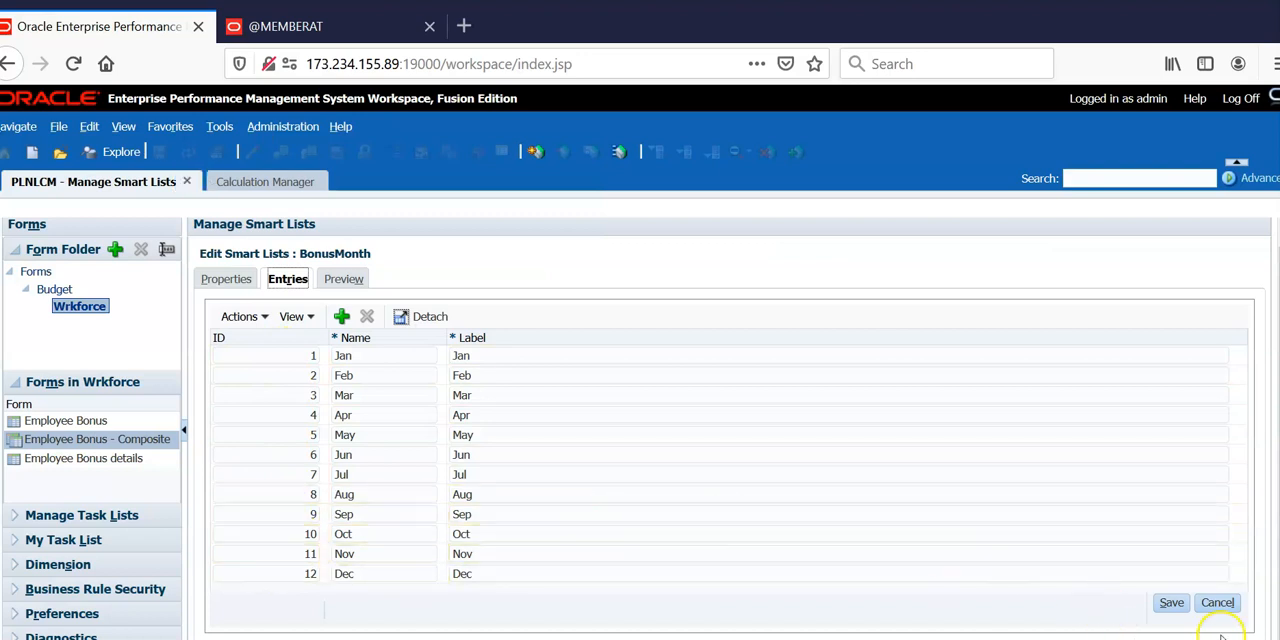
click(1217, 602)
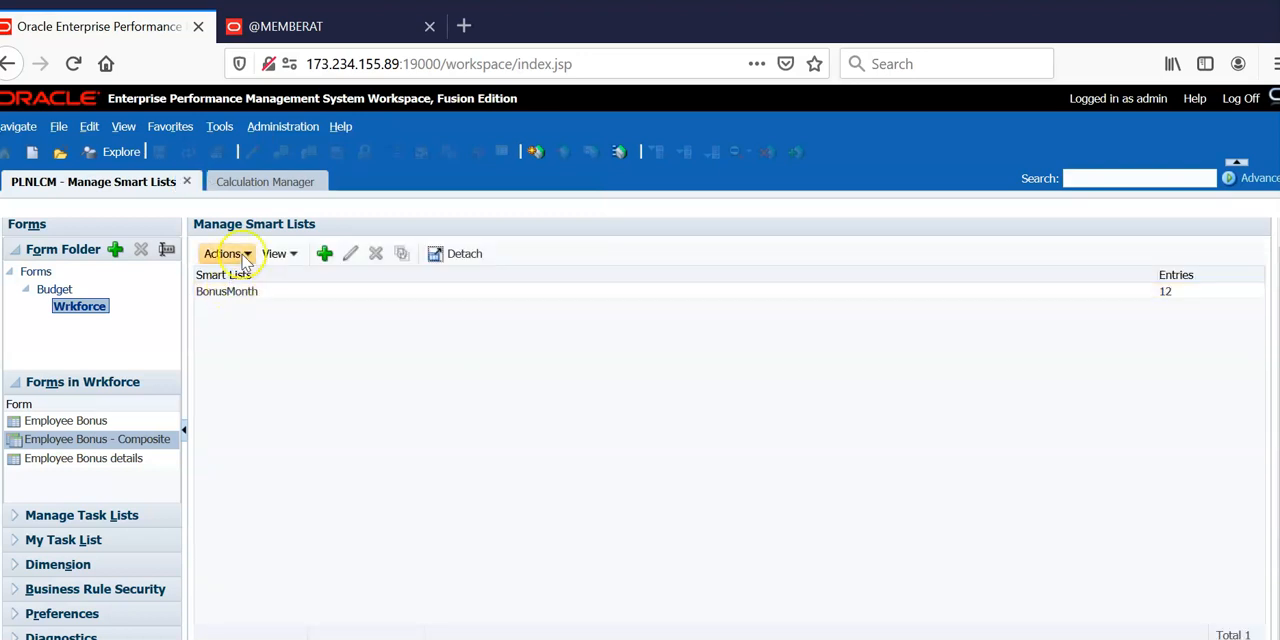
click(265, 181)
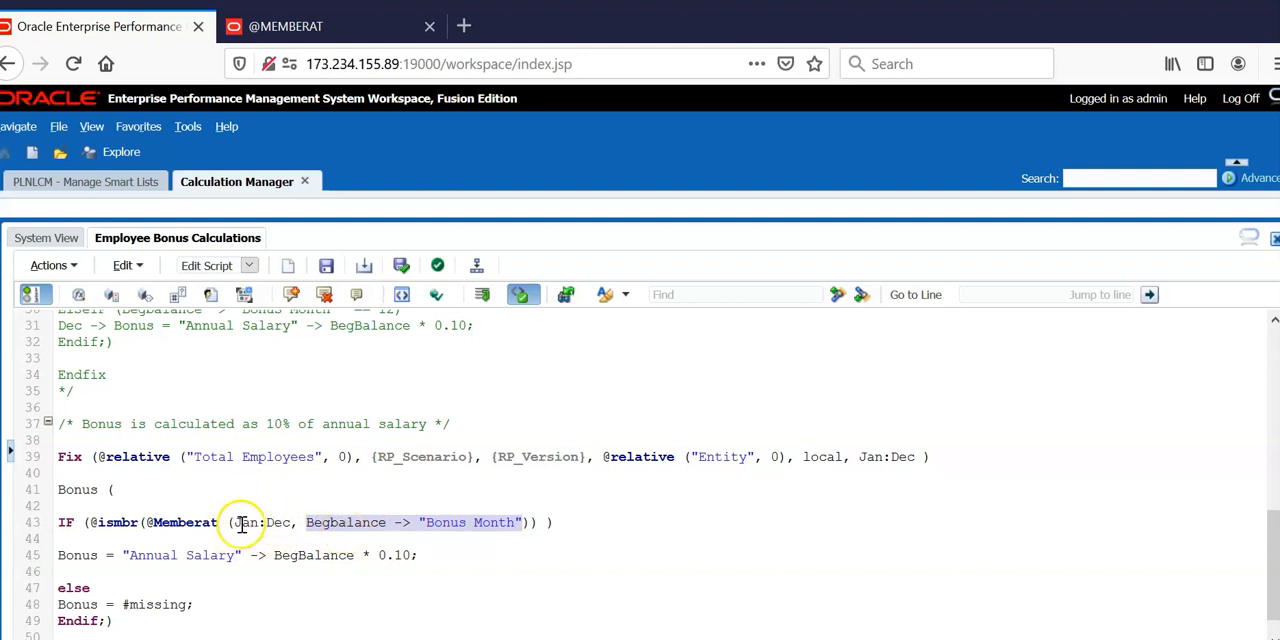
Enter the condition 'IF (Begbalane -> "Bonus Month" <> #Missing)' in the bonus script.
text(IF (Begbalane -> "Bonus Month" <> #Missing))
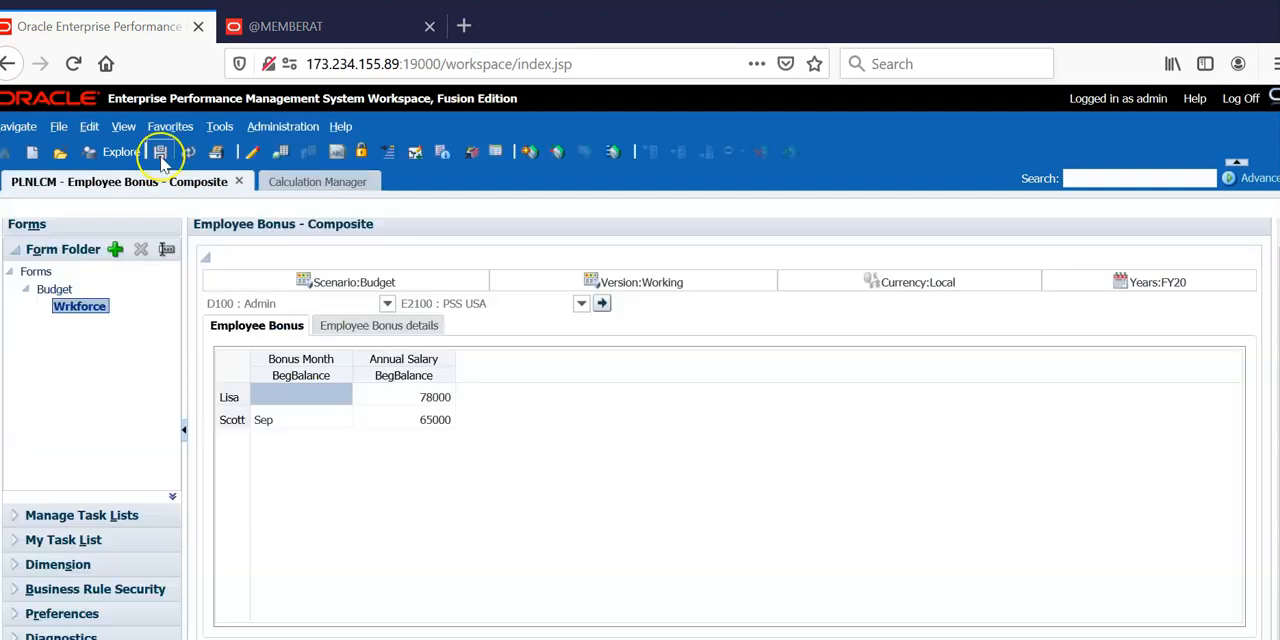
Save the form to rerun the bonus rule, leaving Lisa with no bonus and Scott's 6500 in Sep.
click(378, 325)
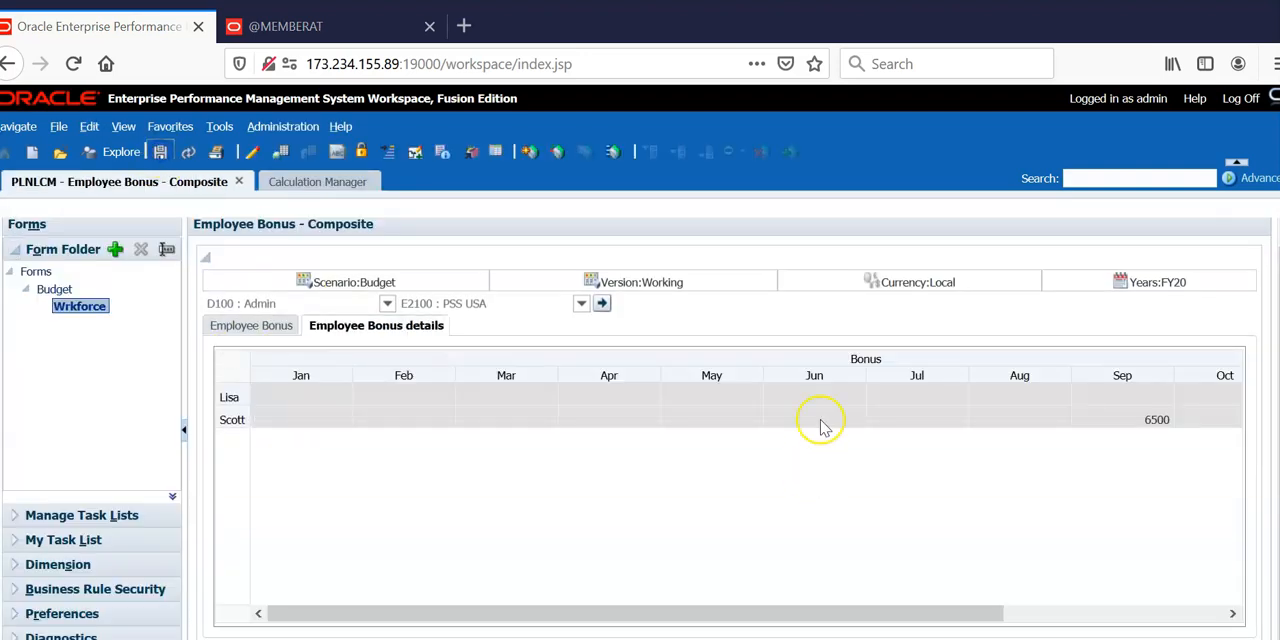
mouse_move(730, 405)
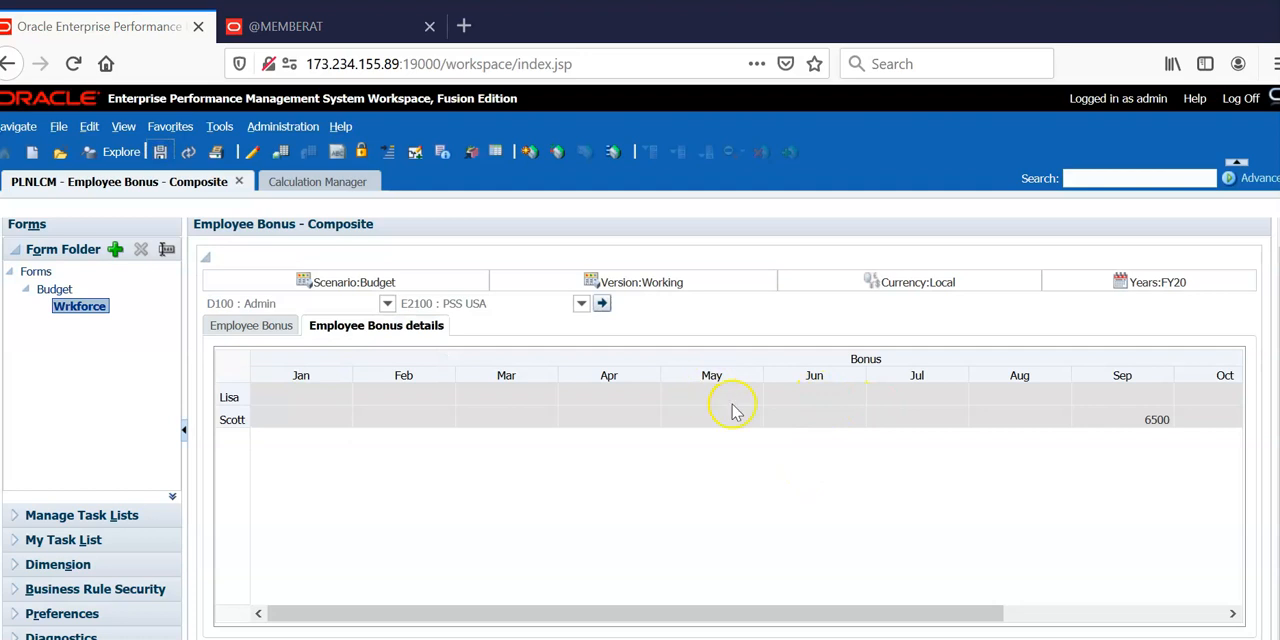
mouse_move(840, 405)
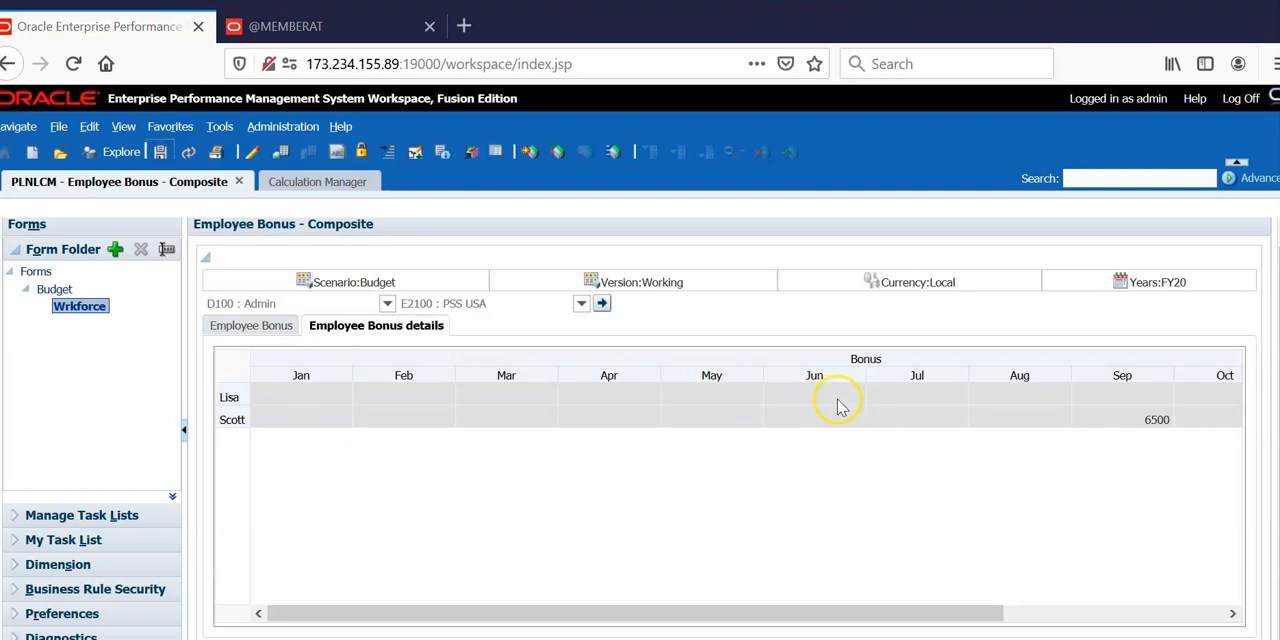
mouse_move(893, 405)
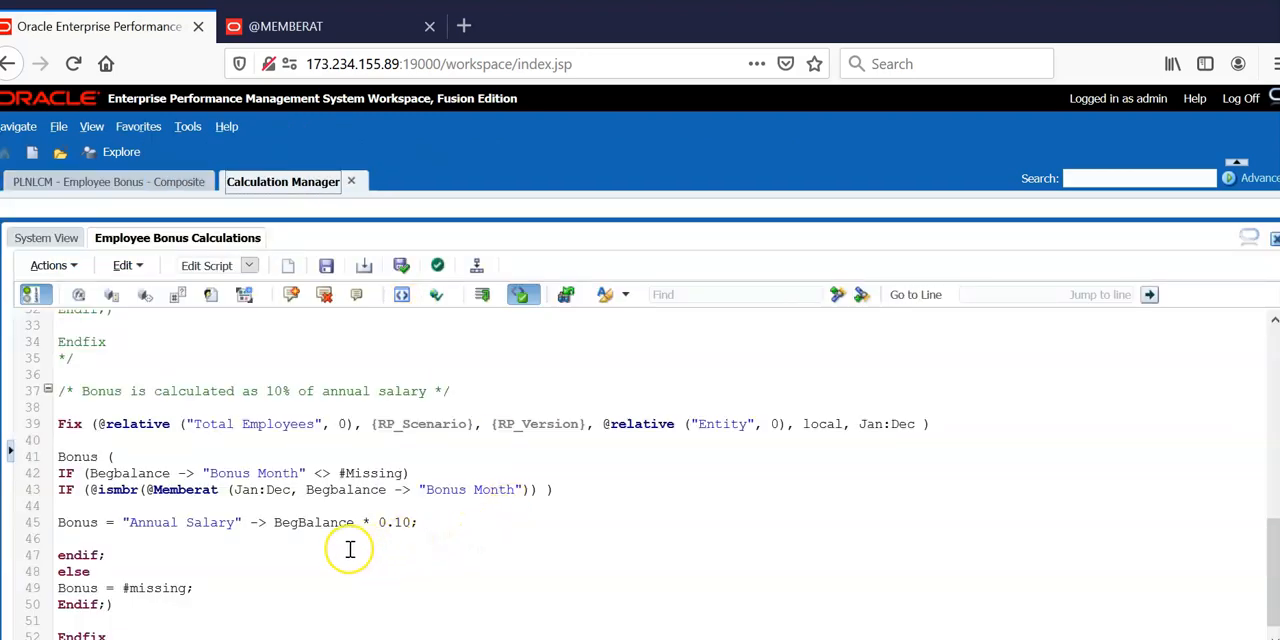
mouse_move(280, 522)
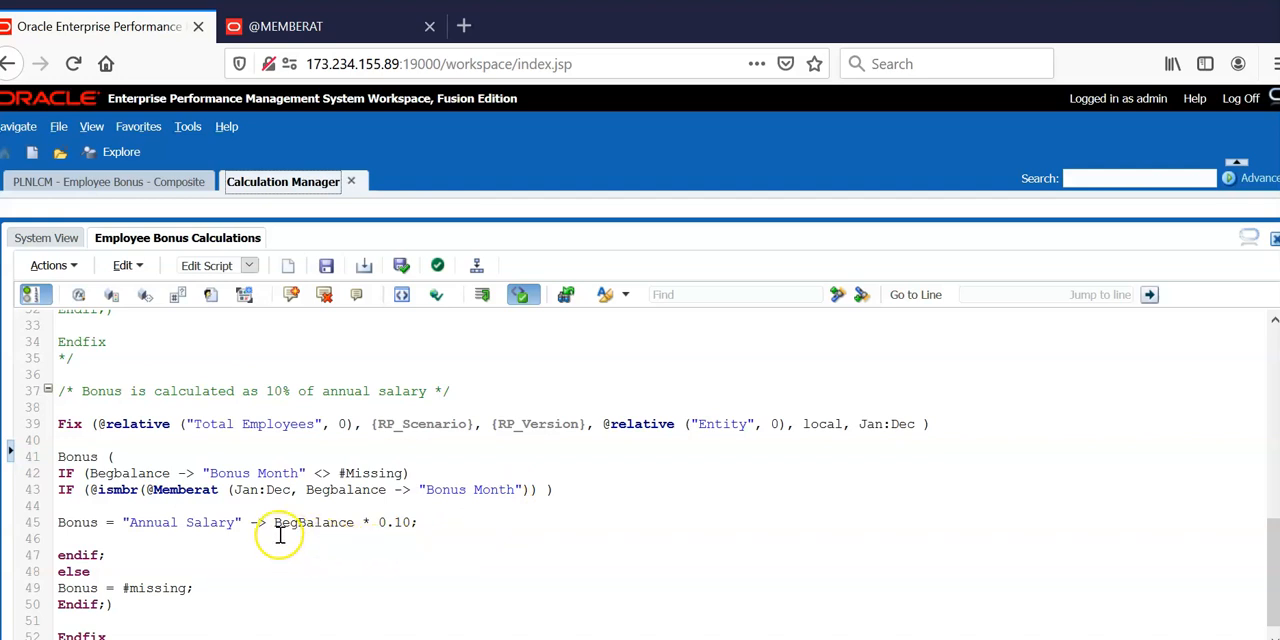
mouse_move(197, 497)
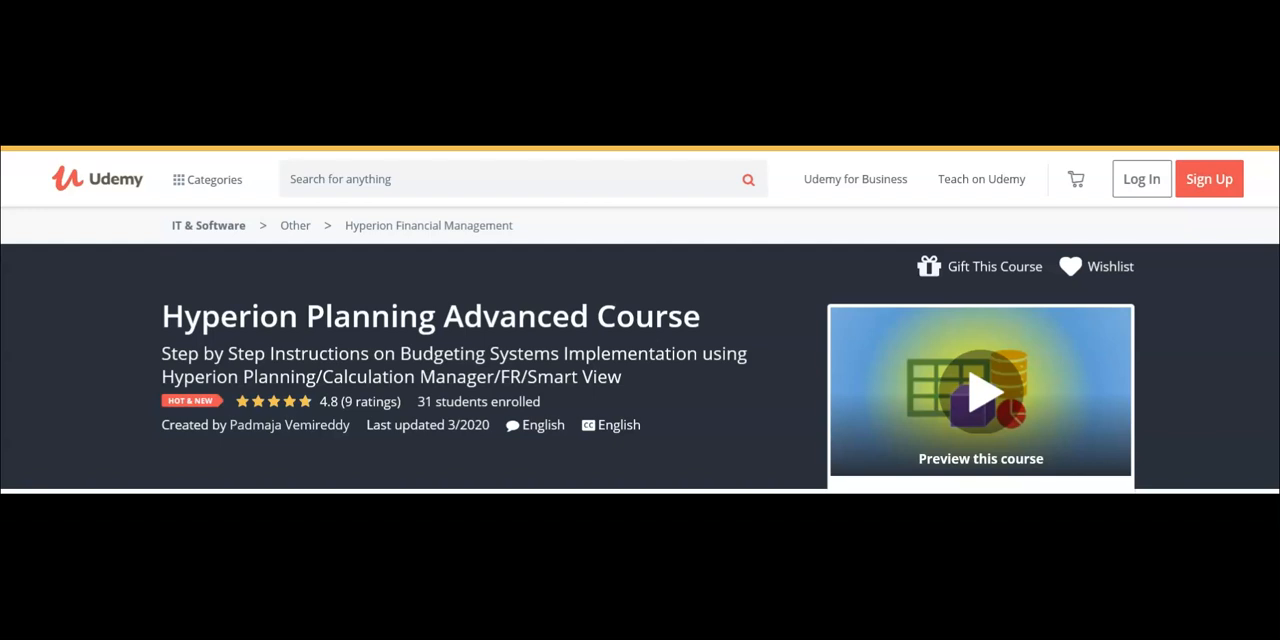
mouse_move(180, 190)
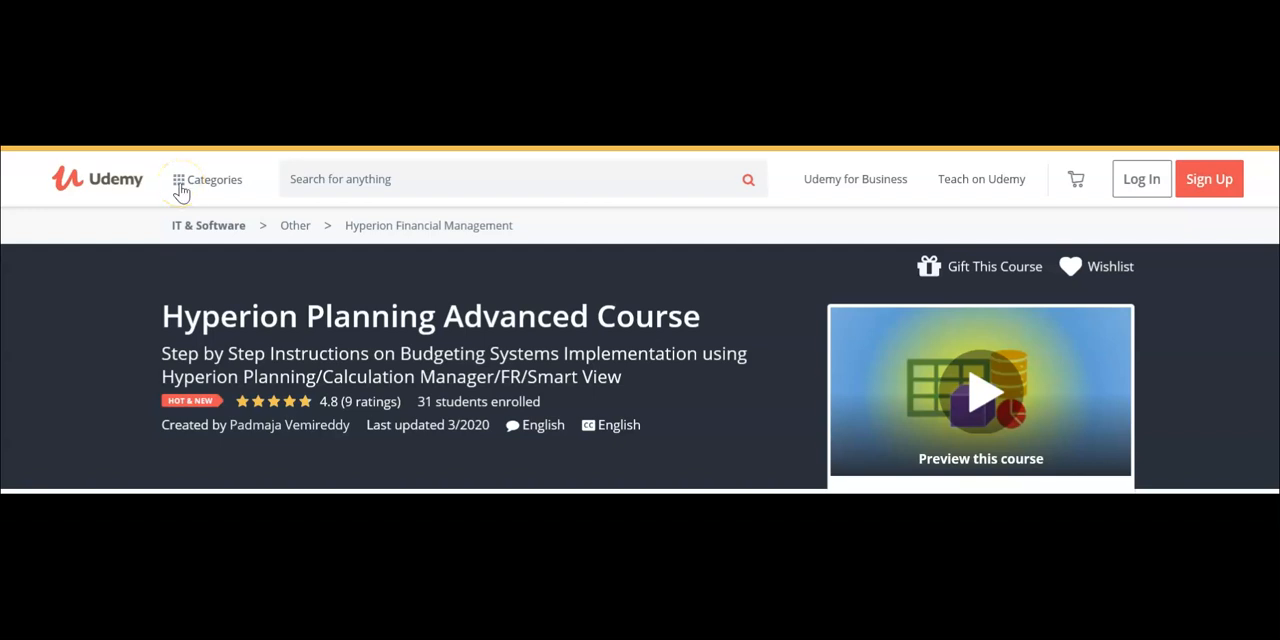